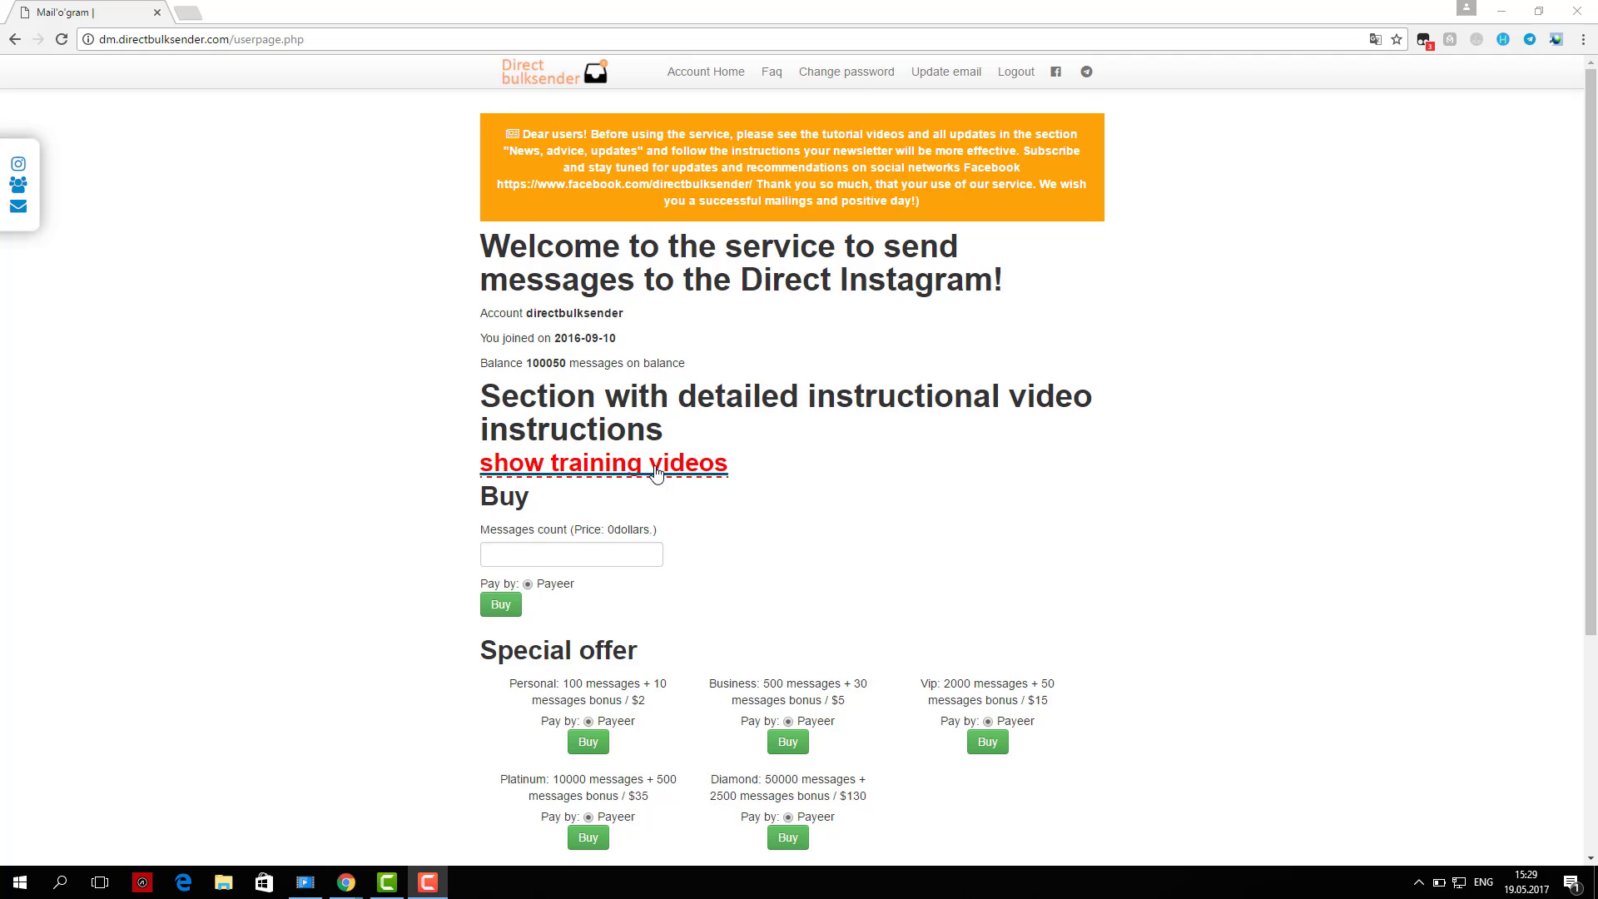
- Show the training video on the account home page and scroll through the dashboard
click(603, 463)
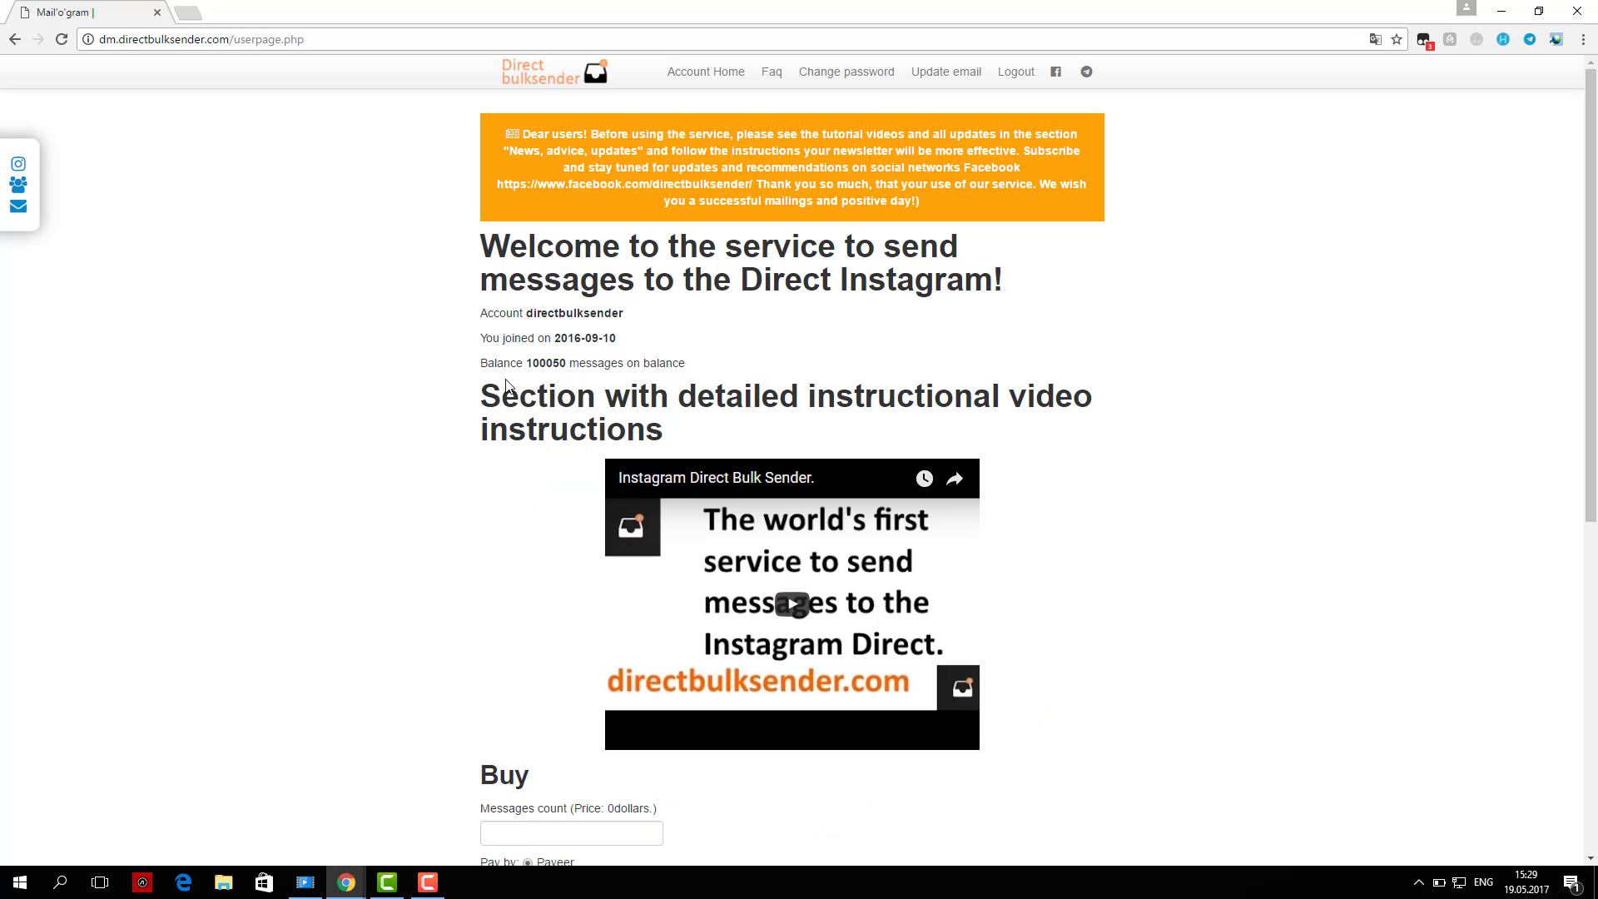
scroll(down, 3)
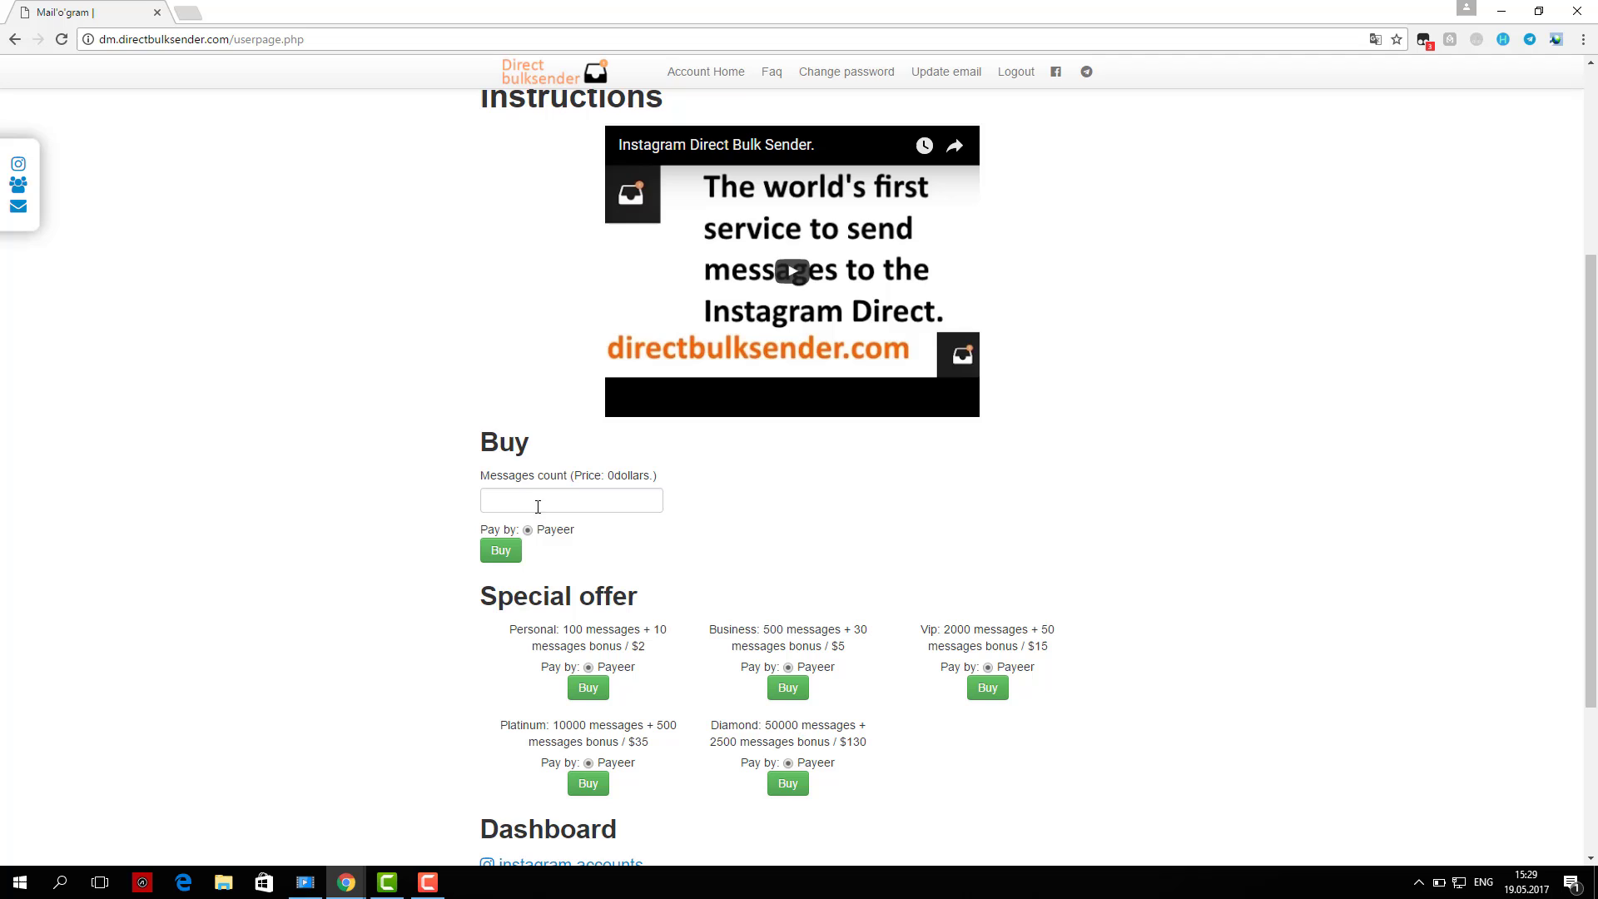
scroll(down, 3)
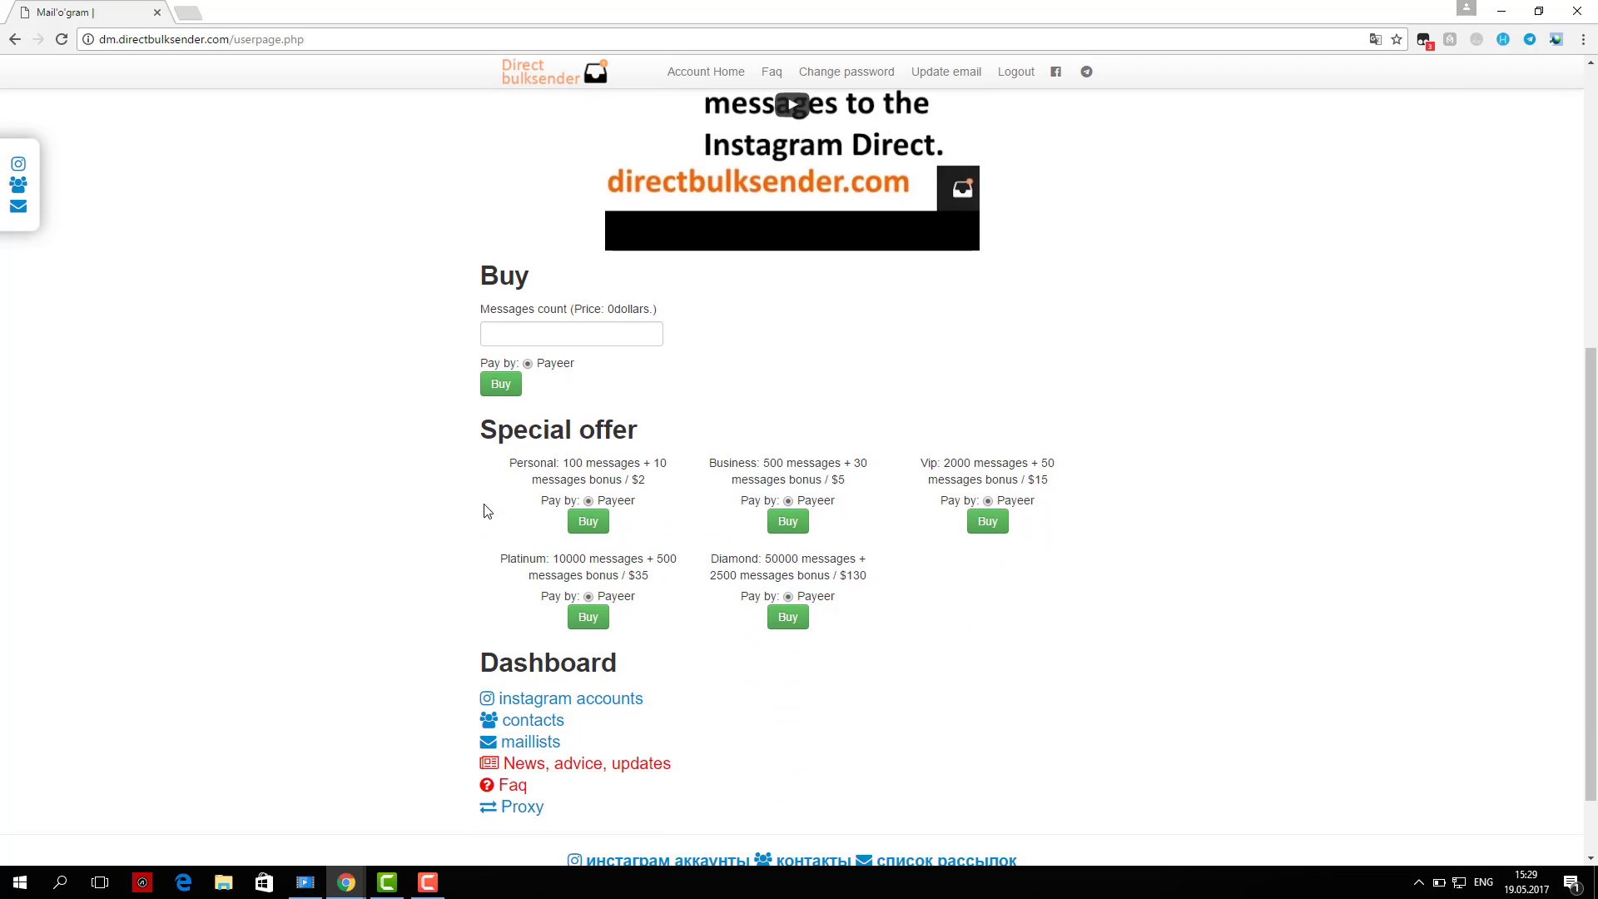
scroll(down, 3)
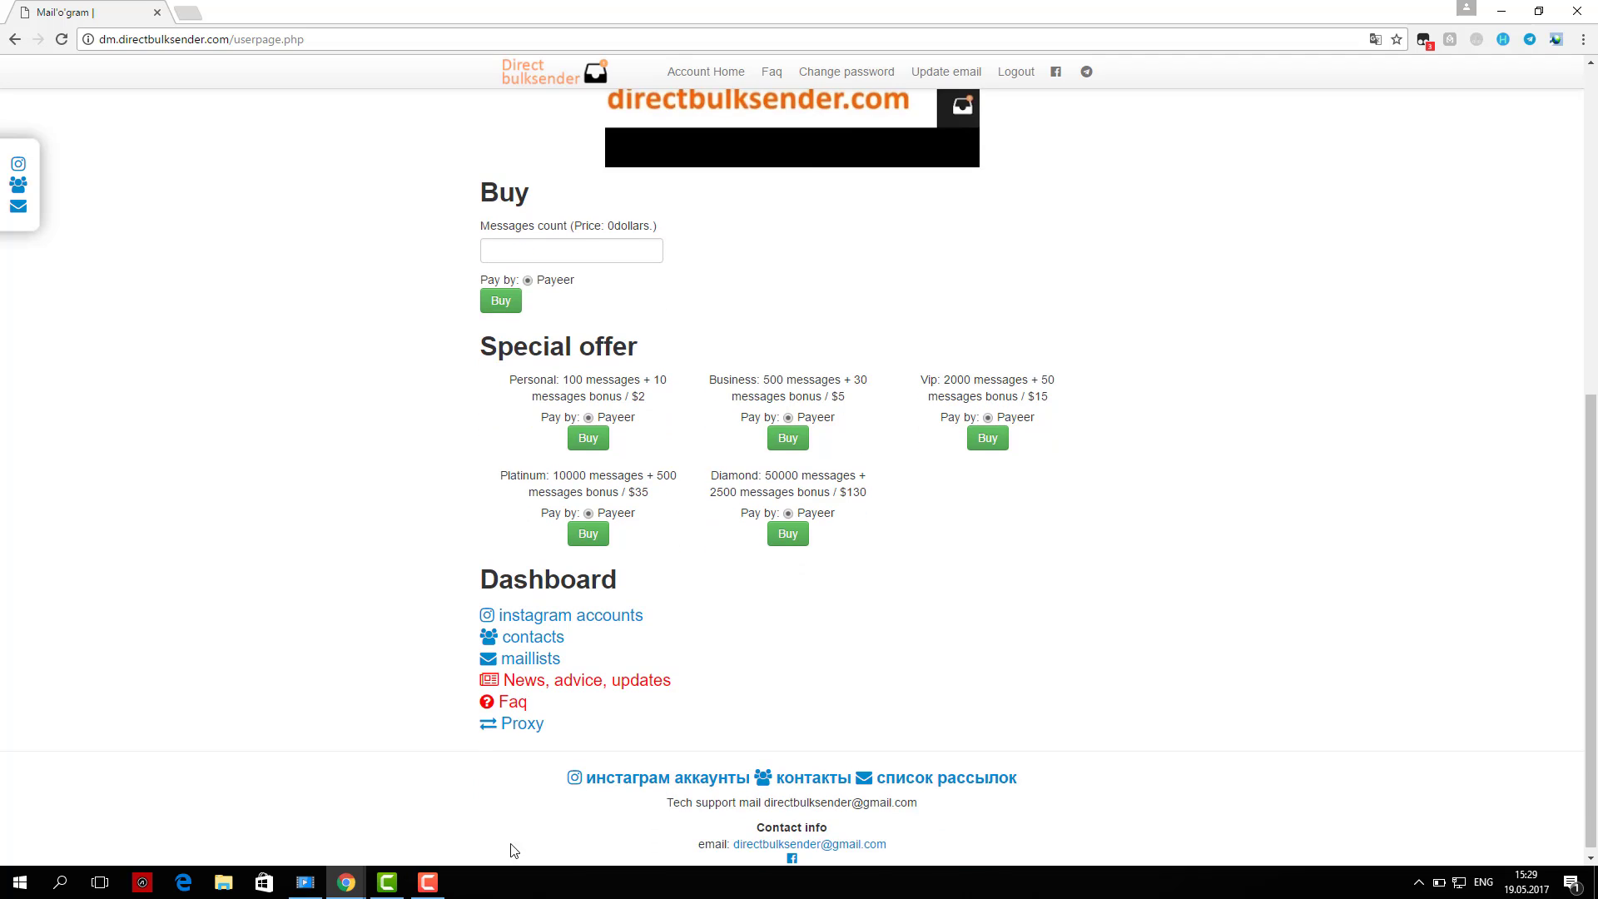
mouse_move(775, 677)
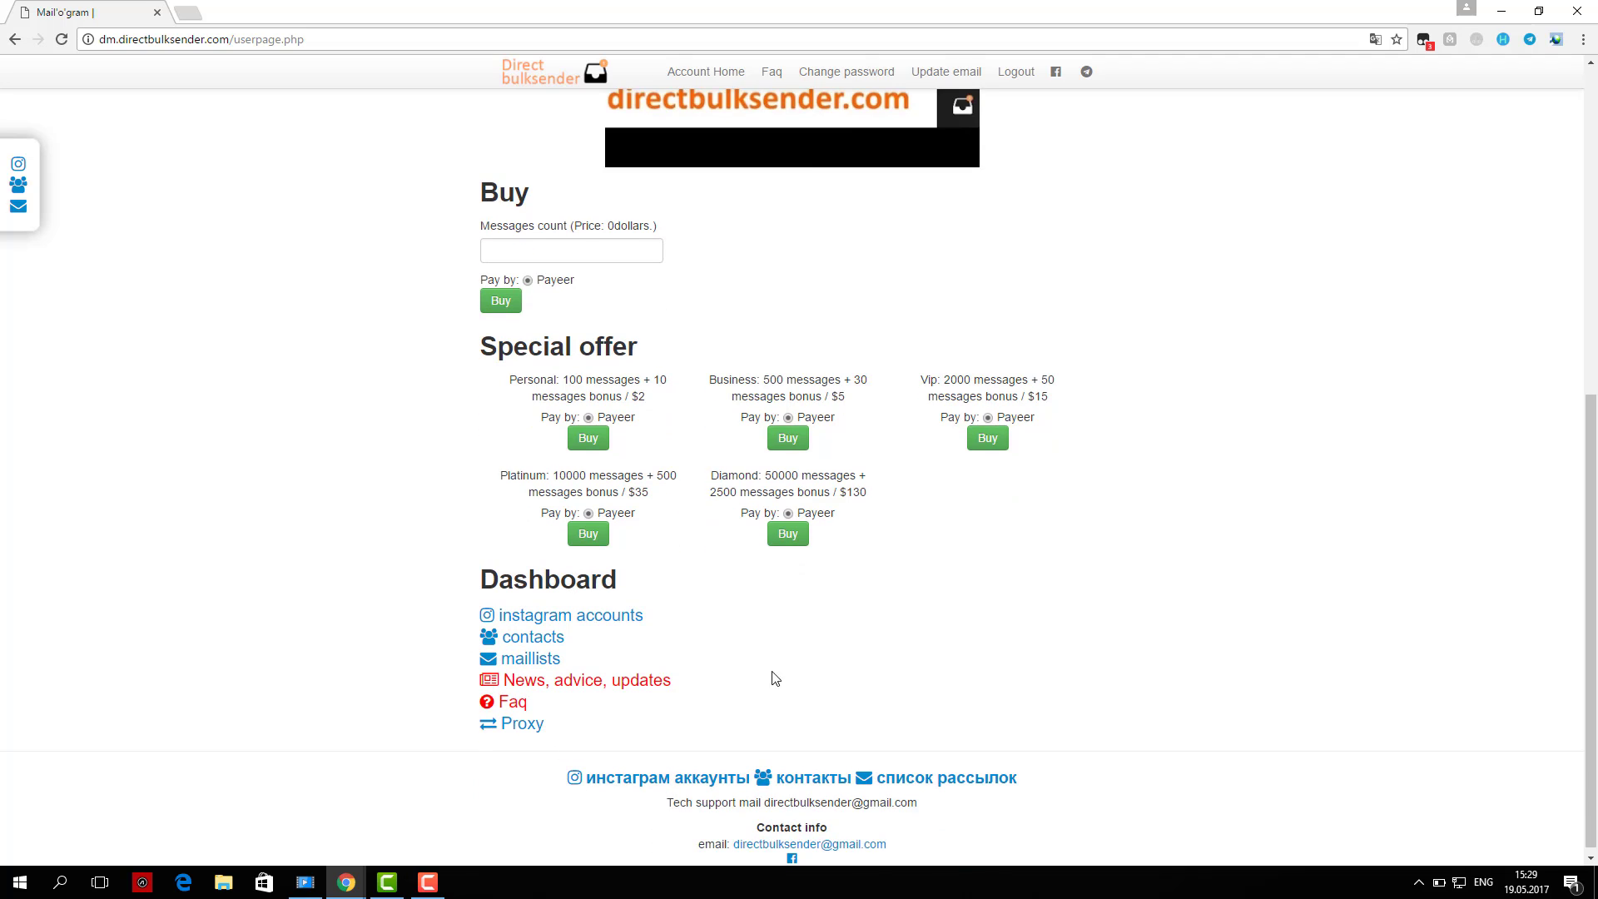
mouse_move(534, 636)
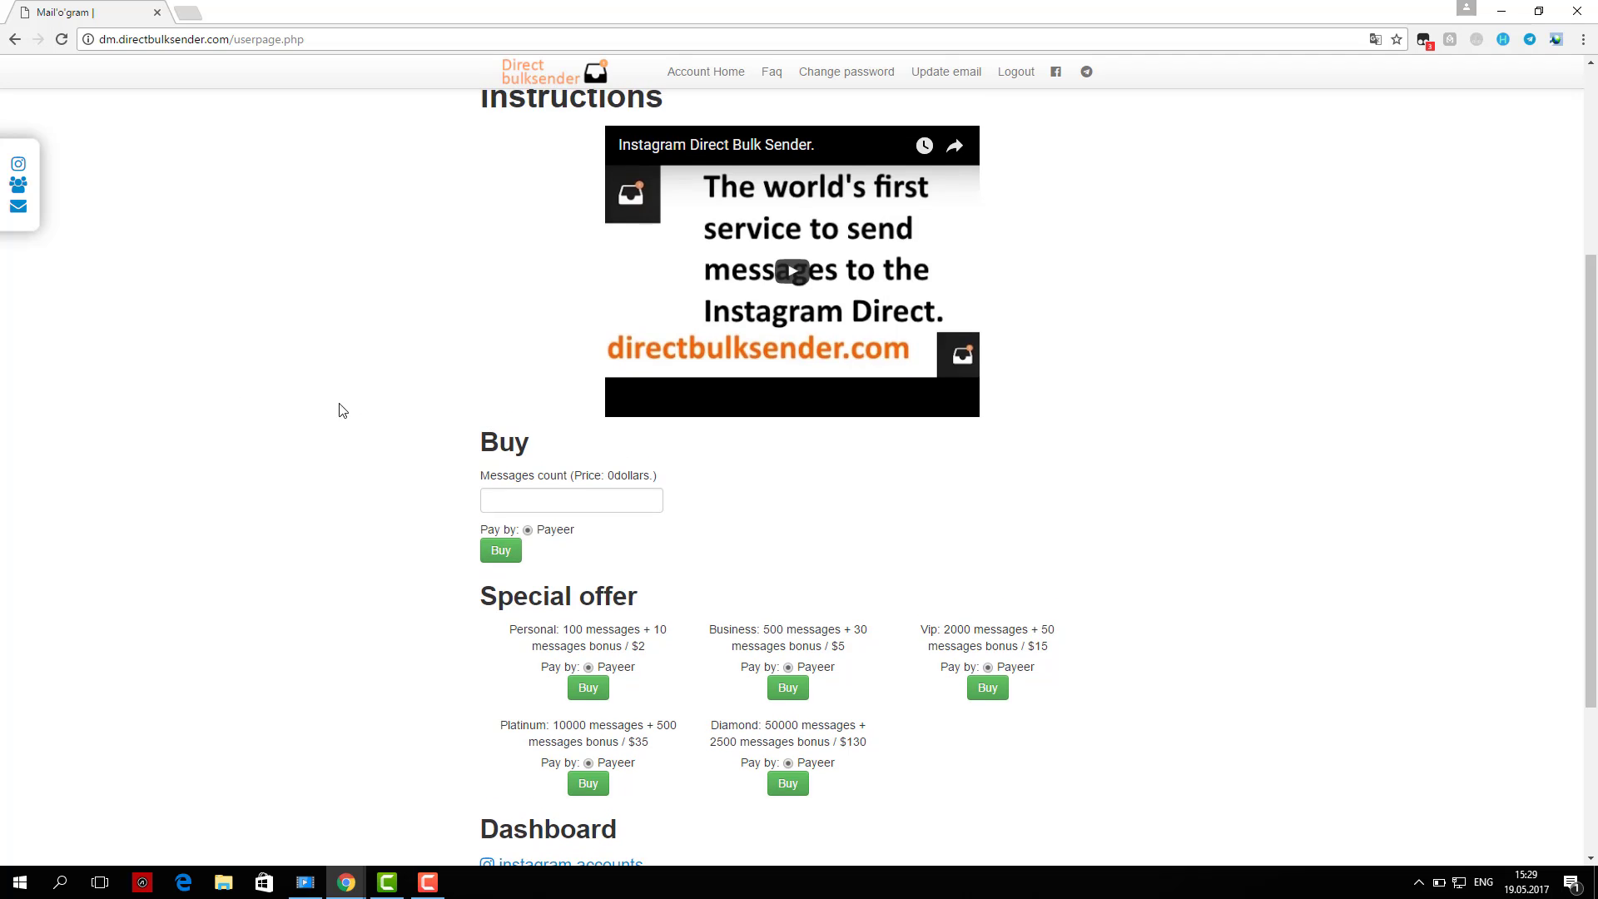
scroll(down, 3)
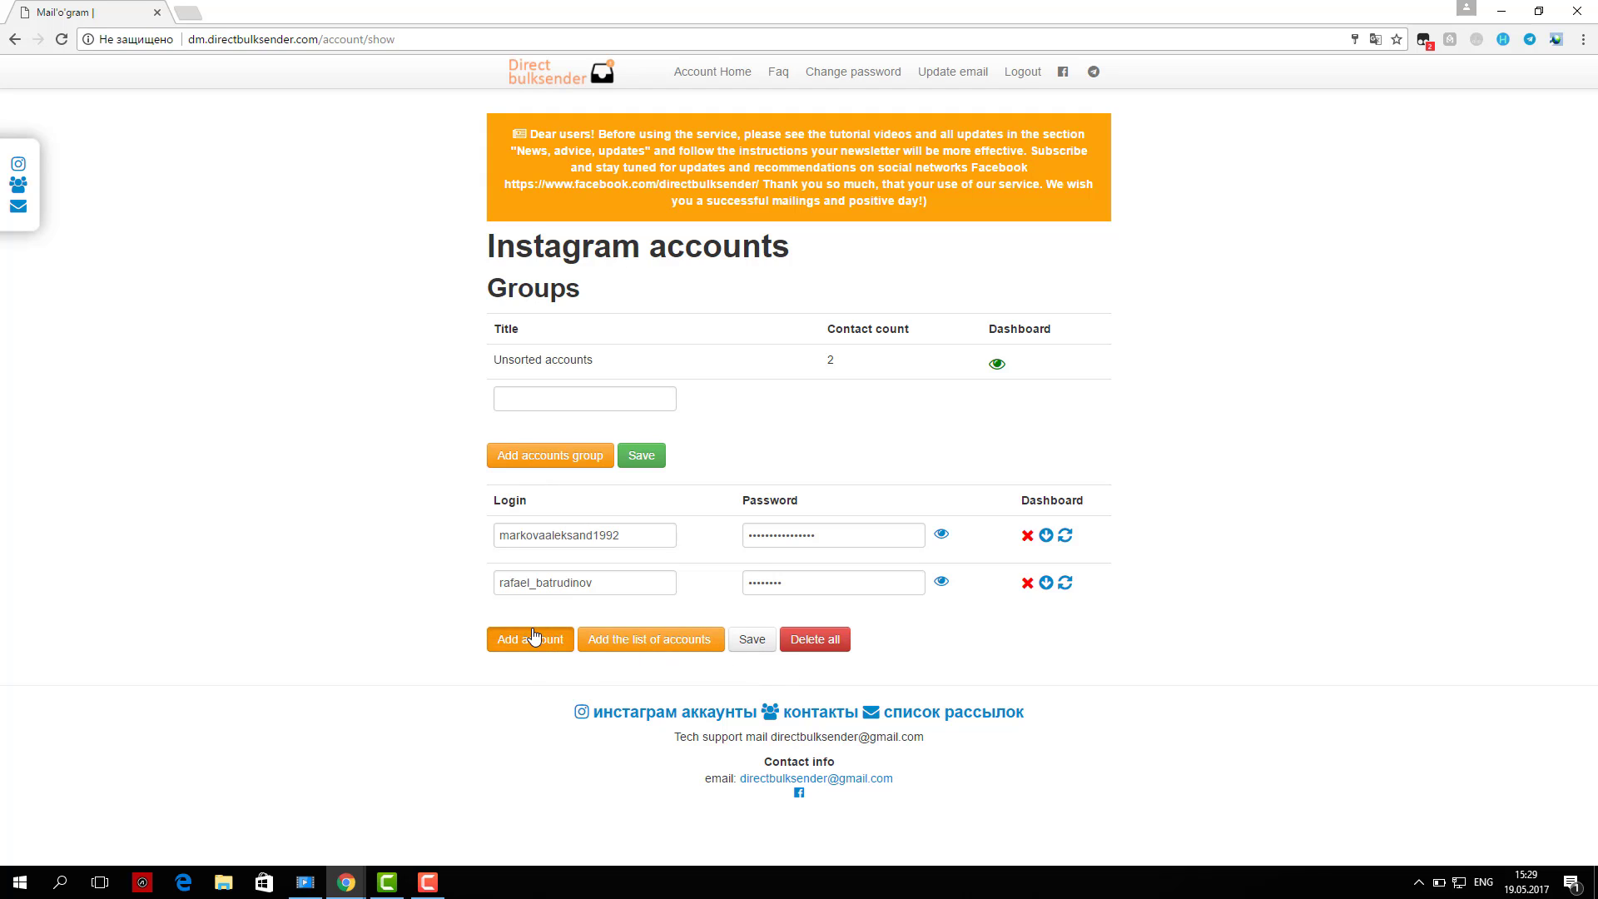
click(529, 639)
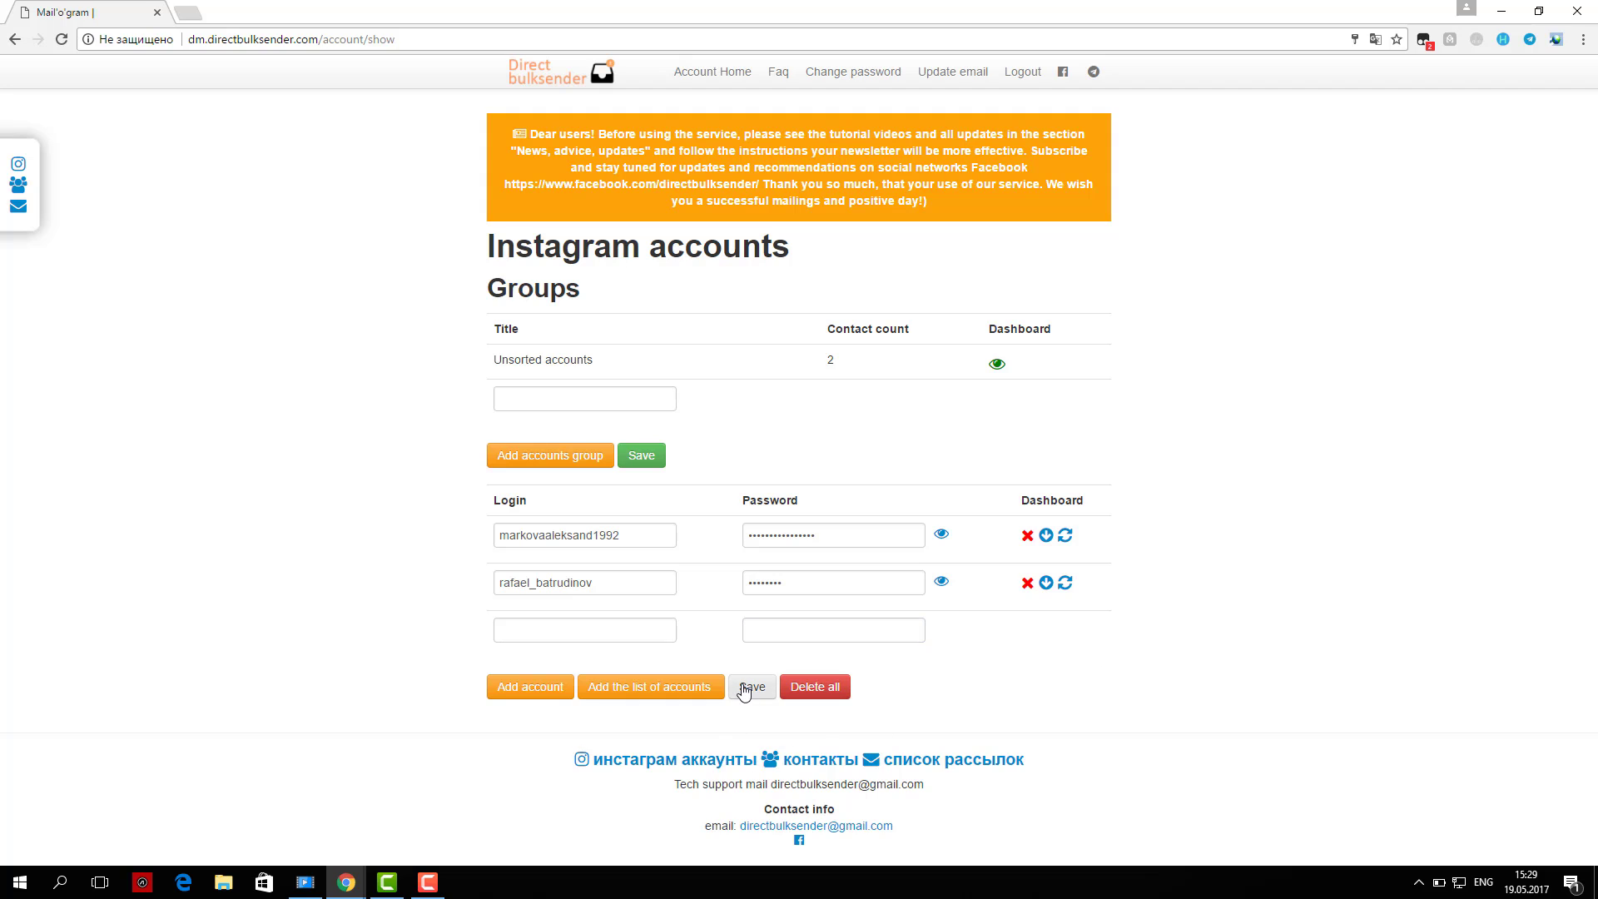
click(753, 686)
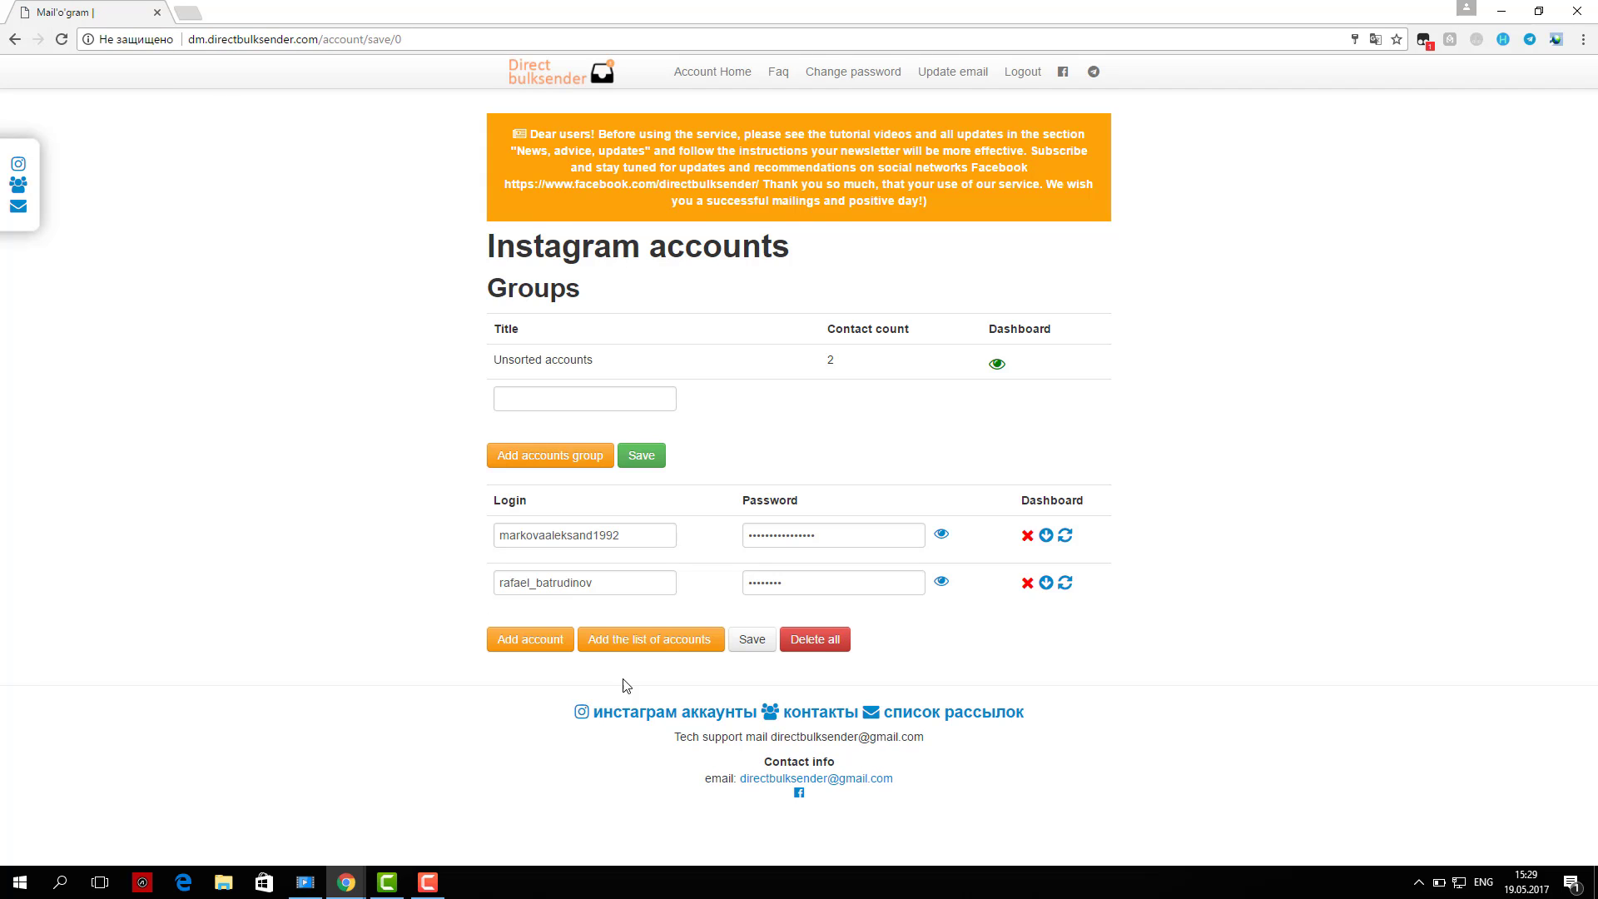
click(649, 639)
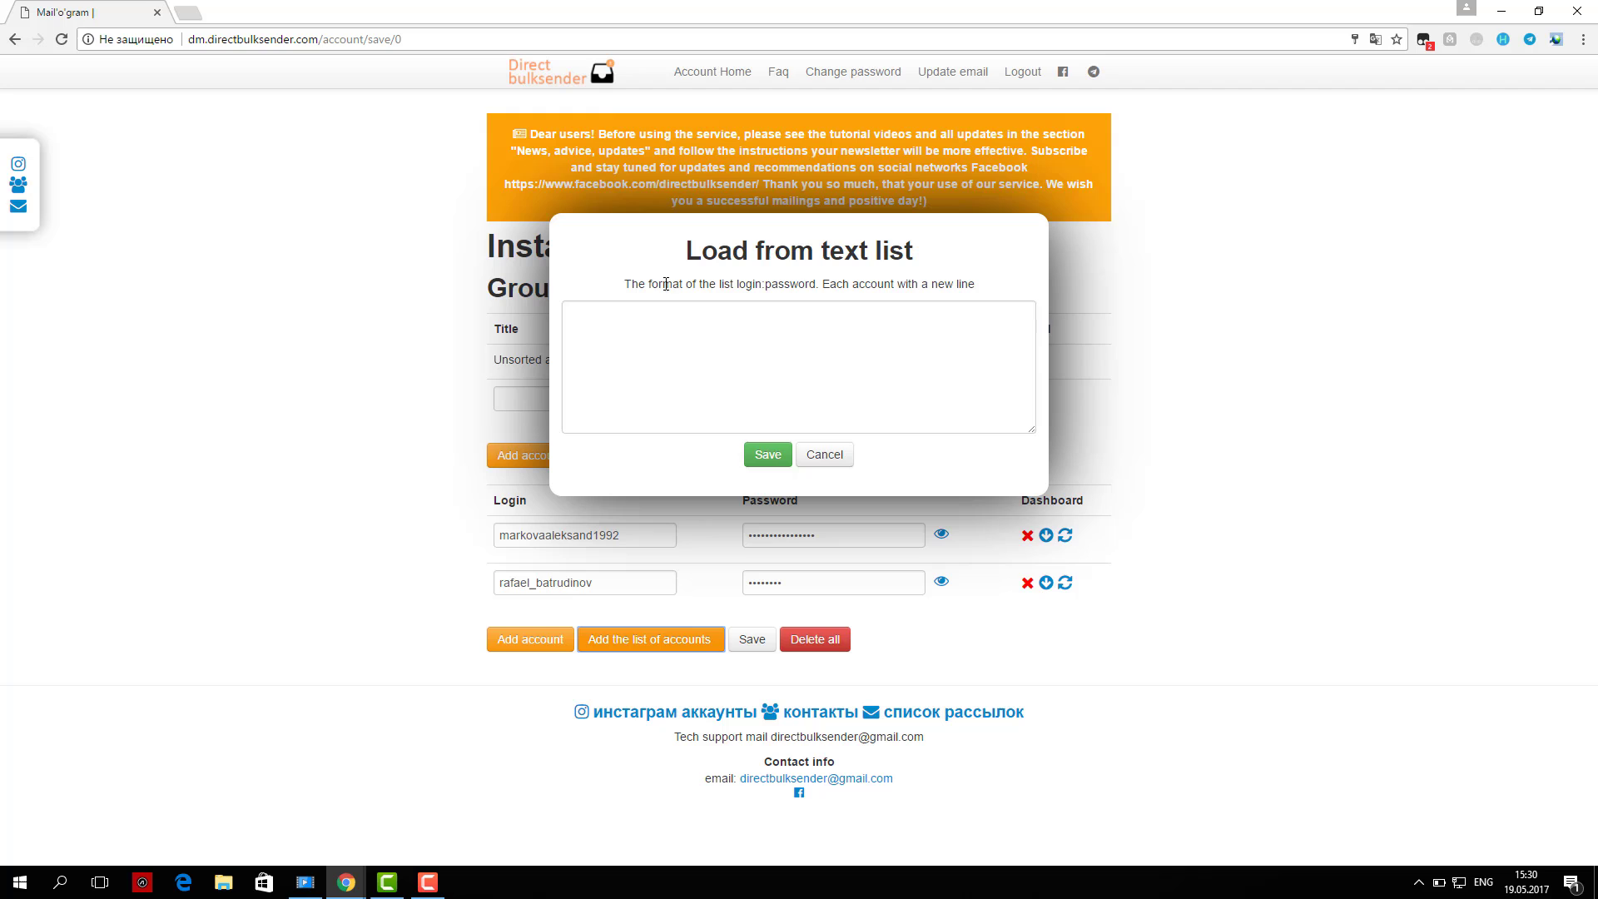
click(822, 454)
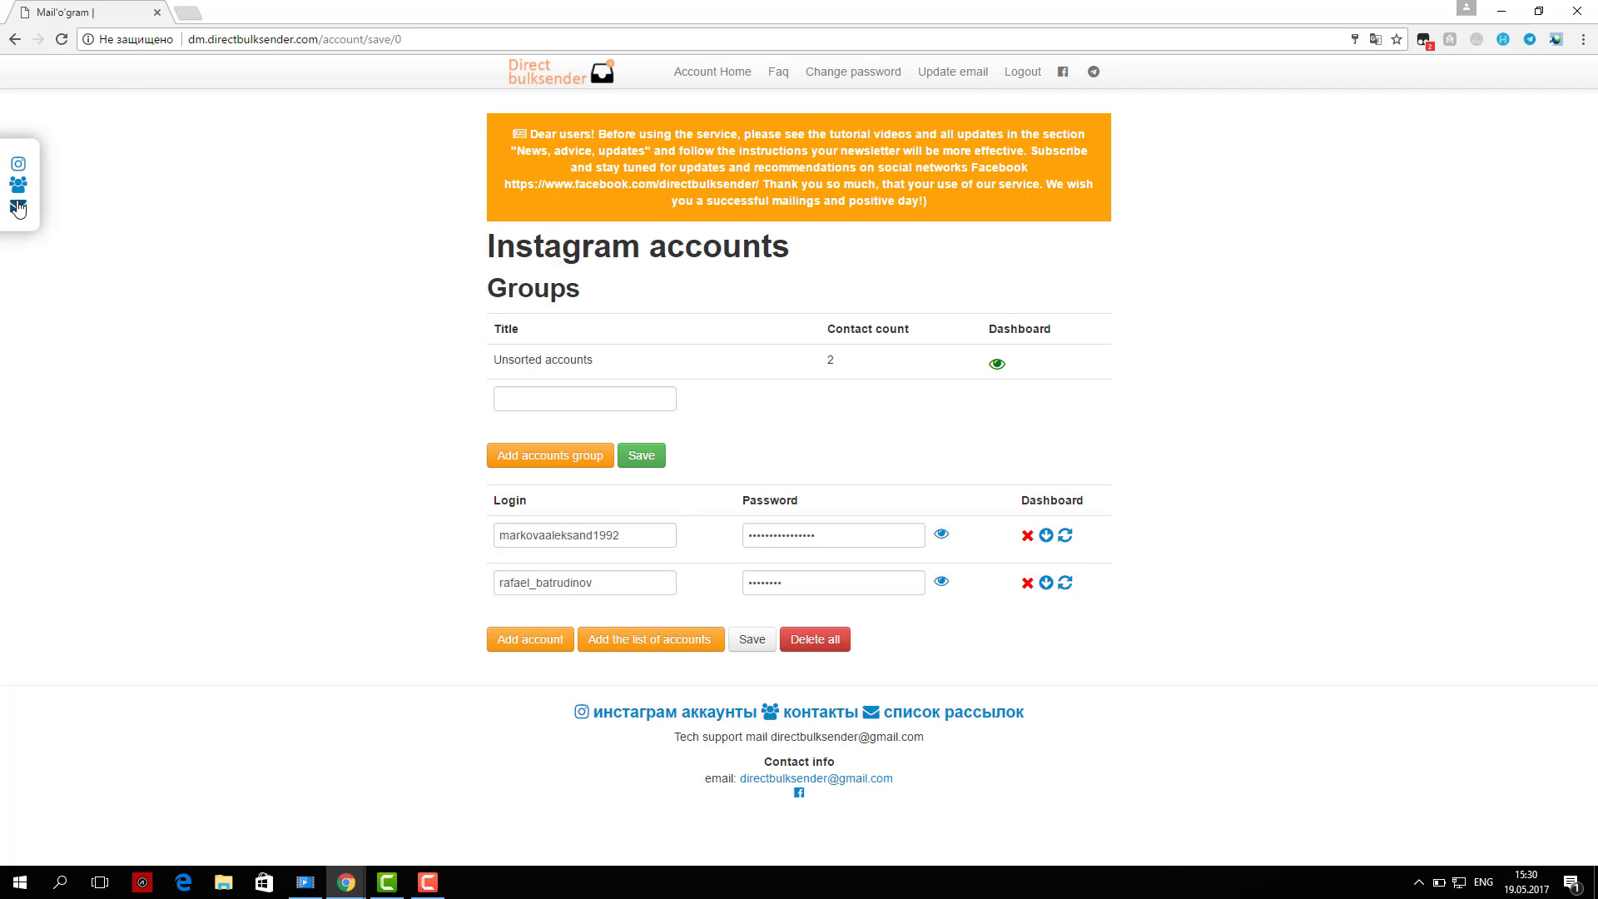
- Create and save a contact group named 'test', then view its contents
click(18, 208)
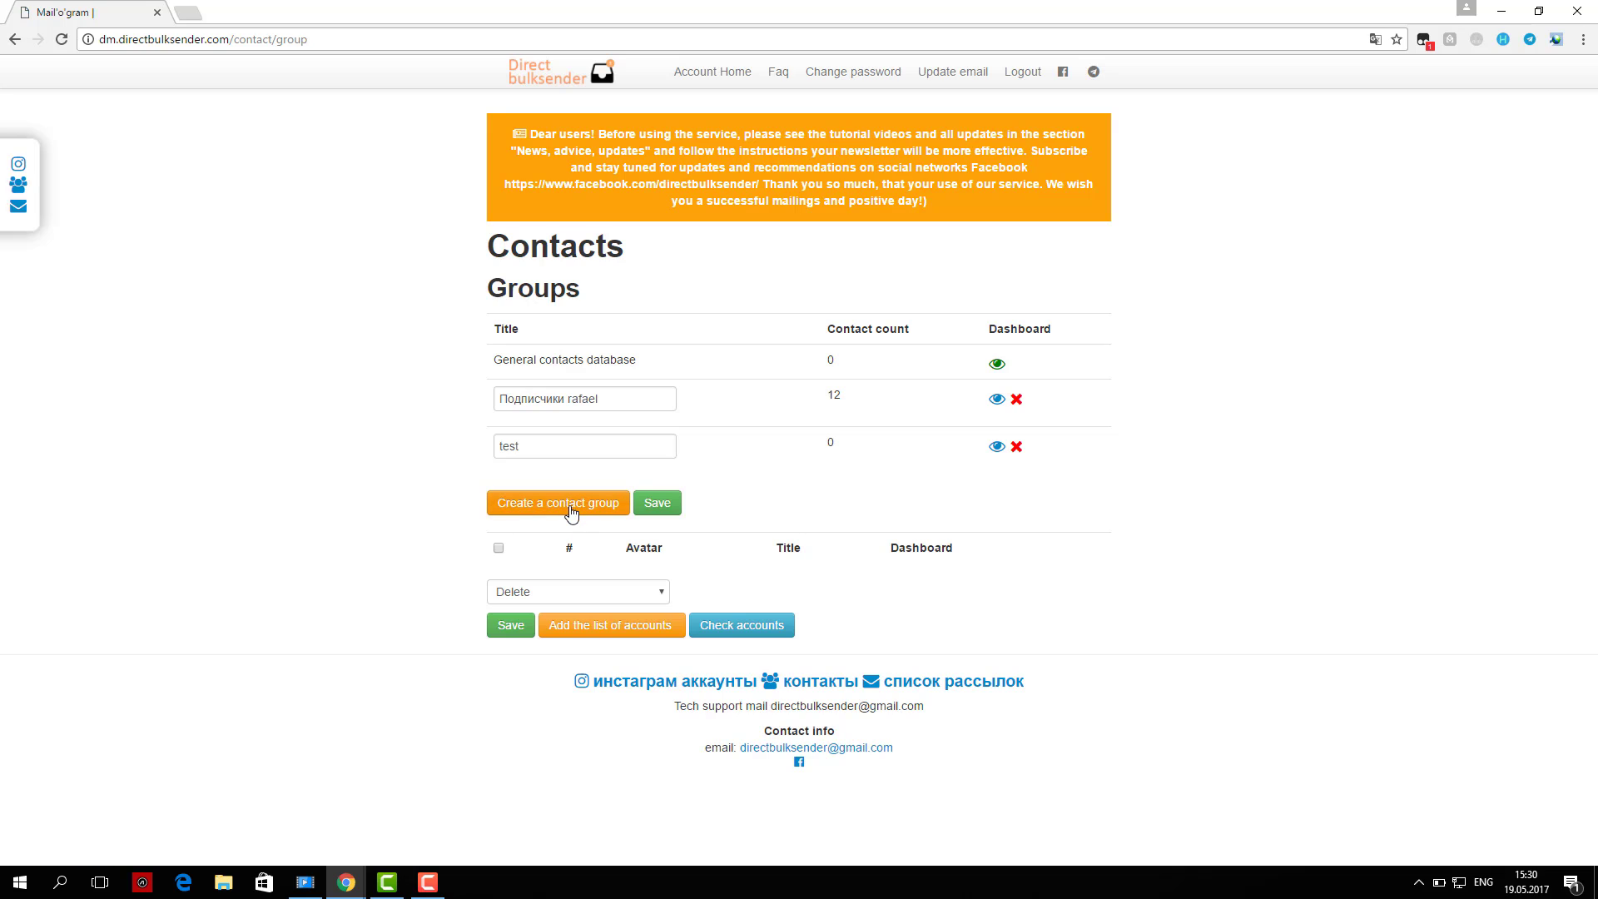
click(558, 502)
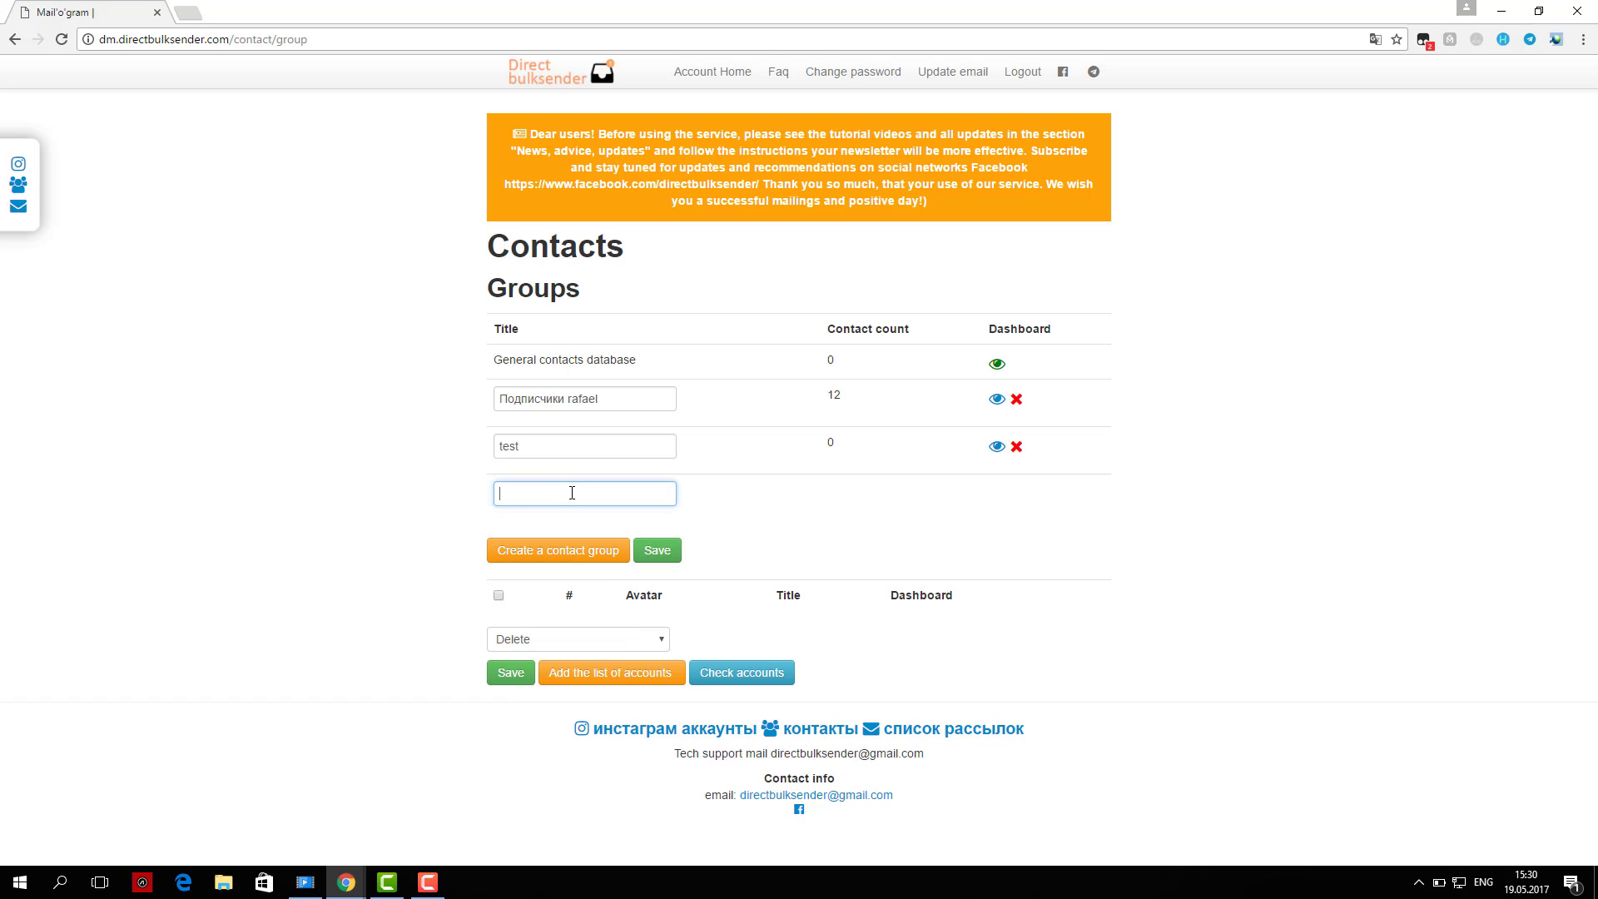
text(test)
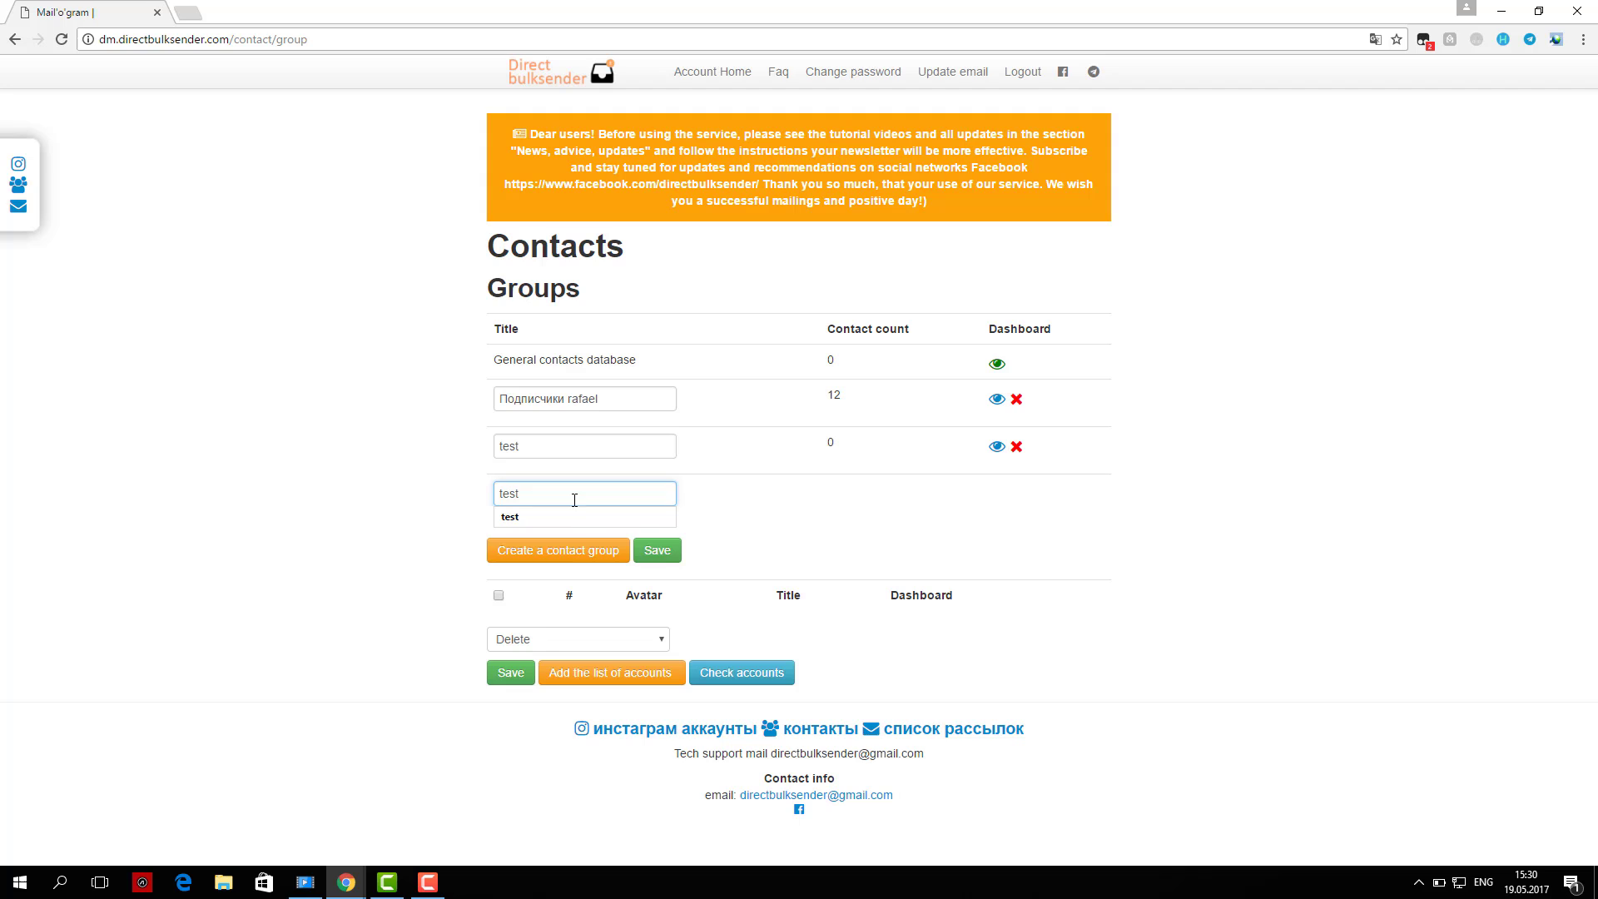
click(657, 550)
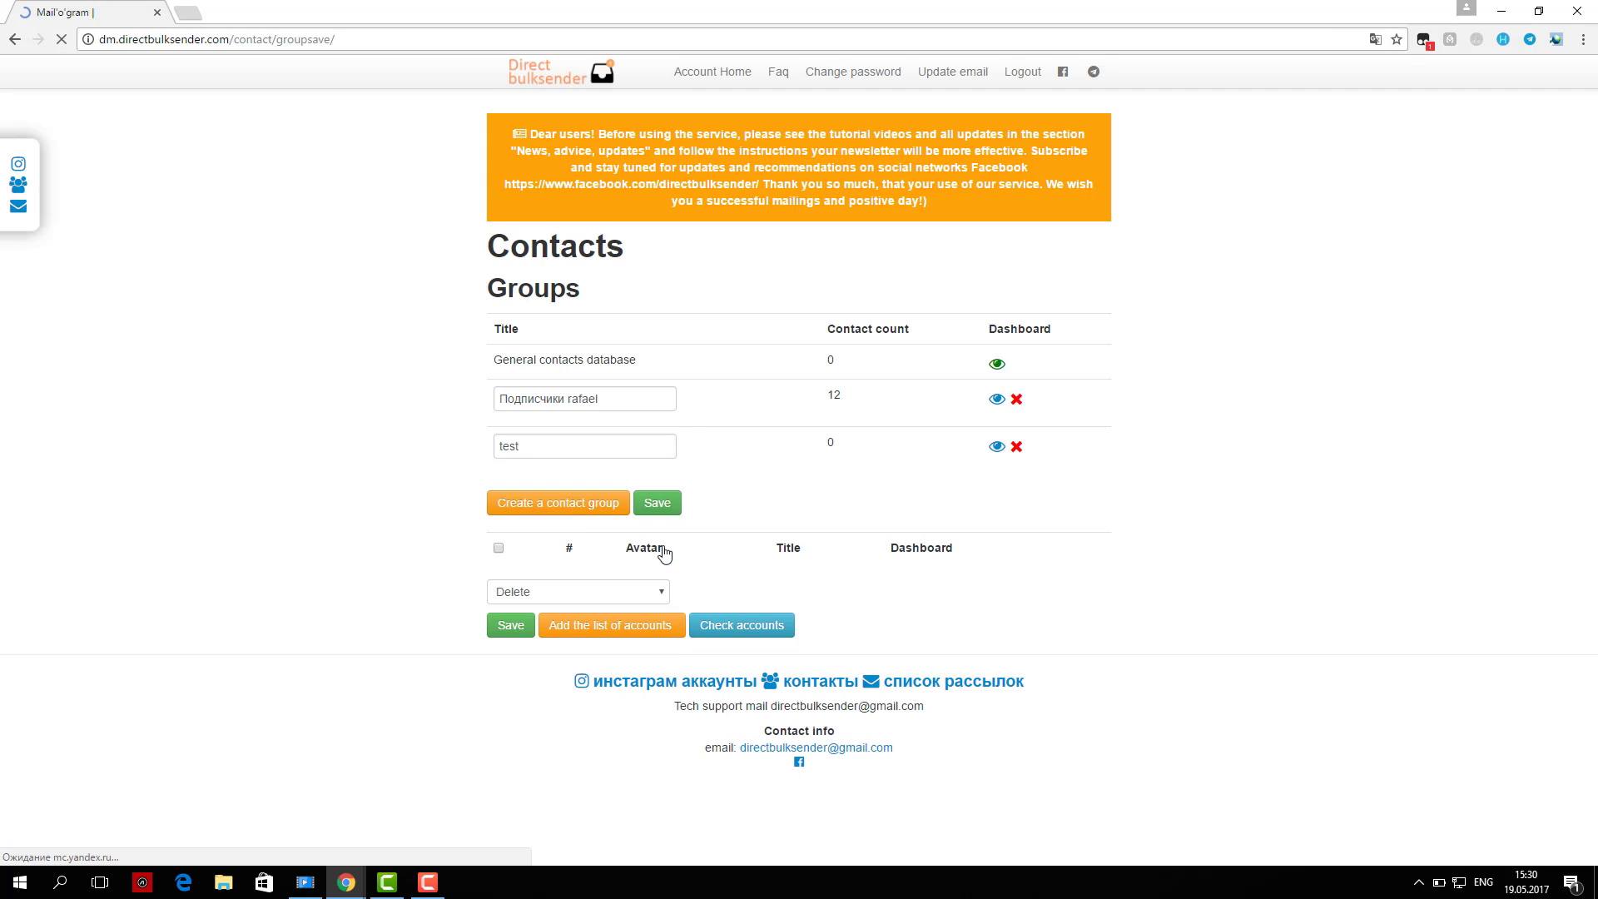
click(997, 446)
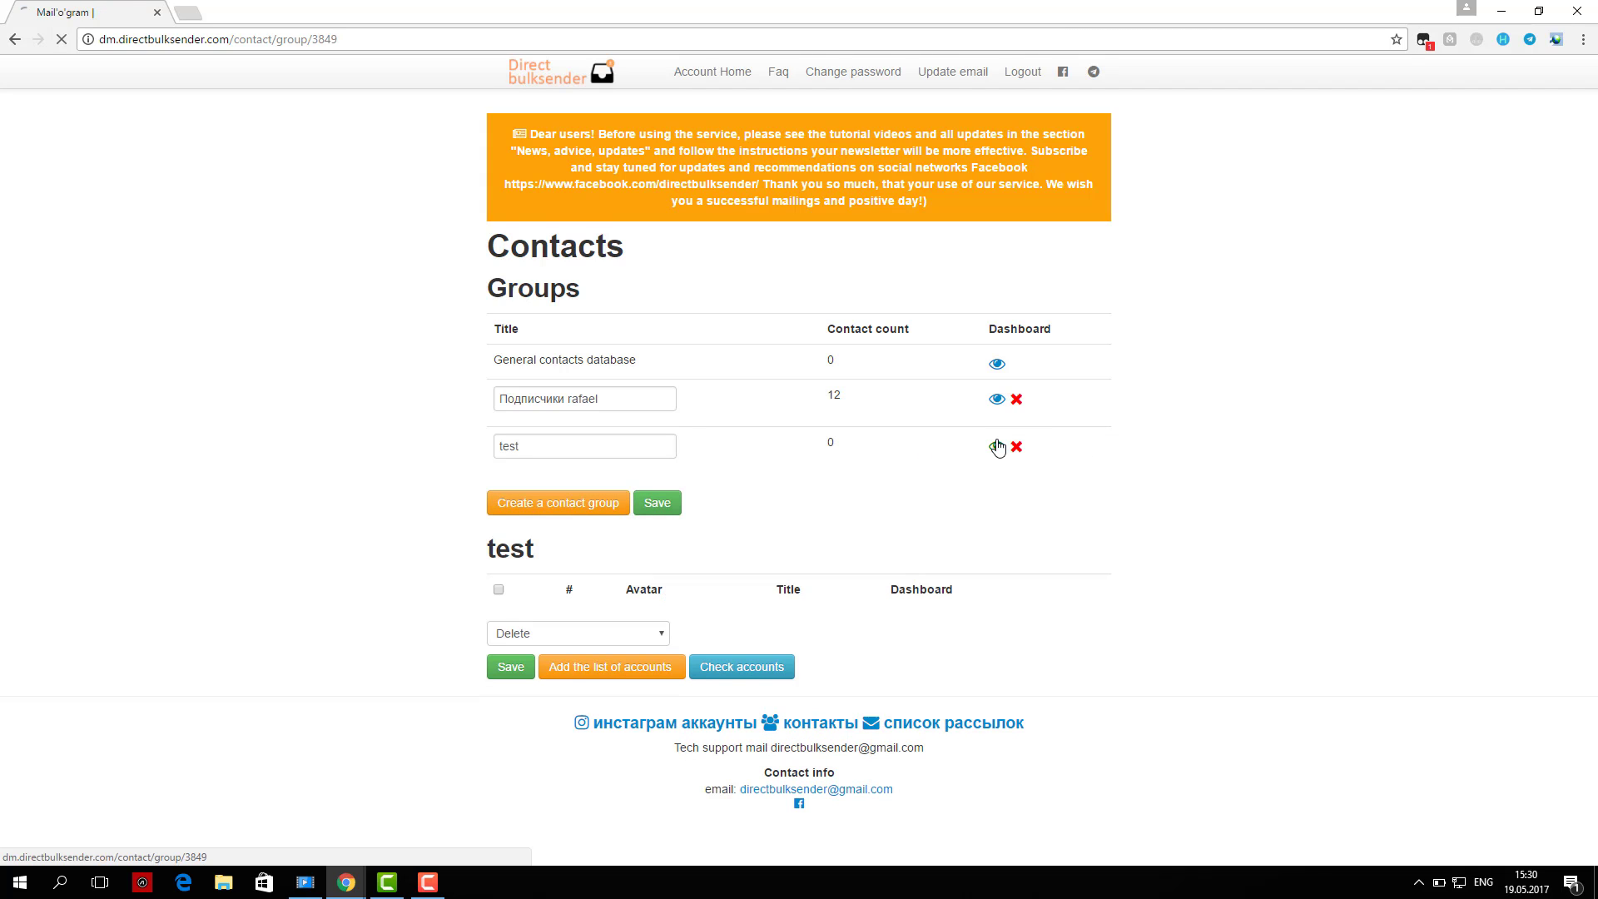
- Dismiss the contact list import and start a new campaign from the campaigns page
click(610, 667)
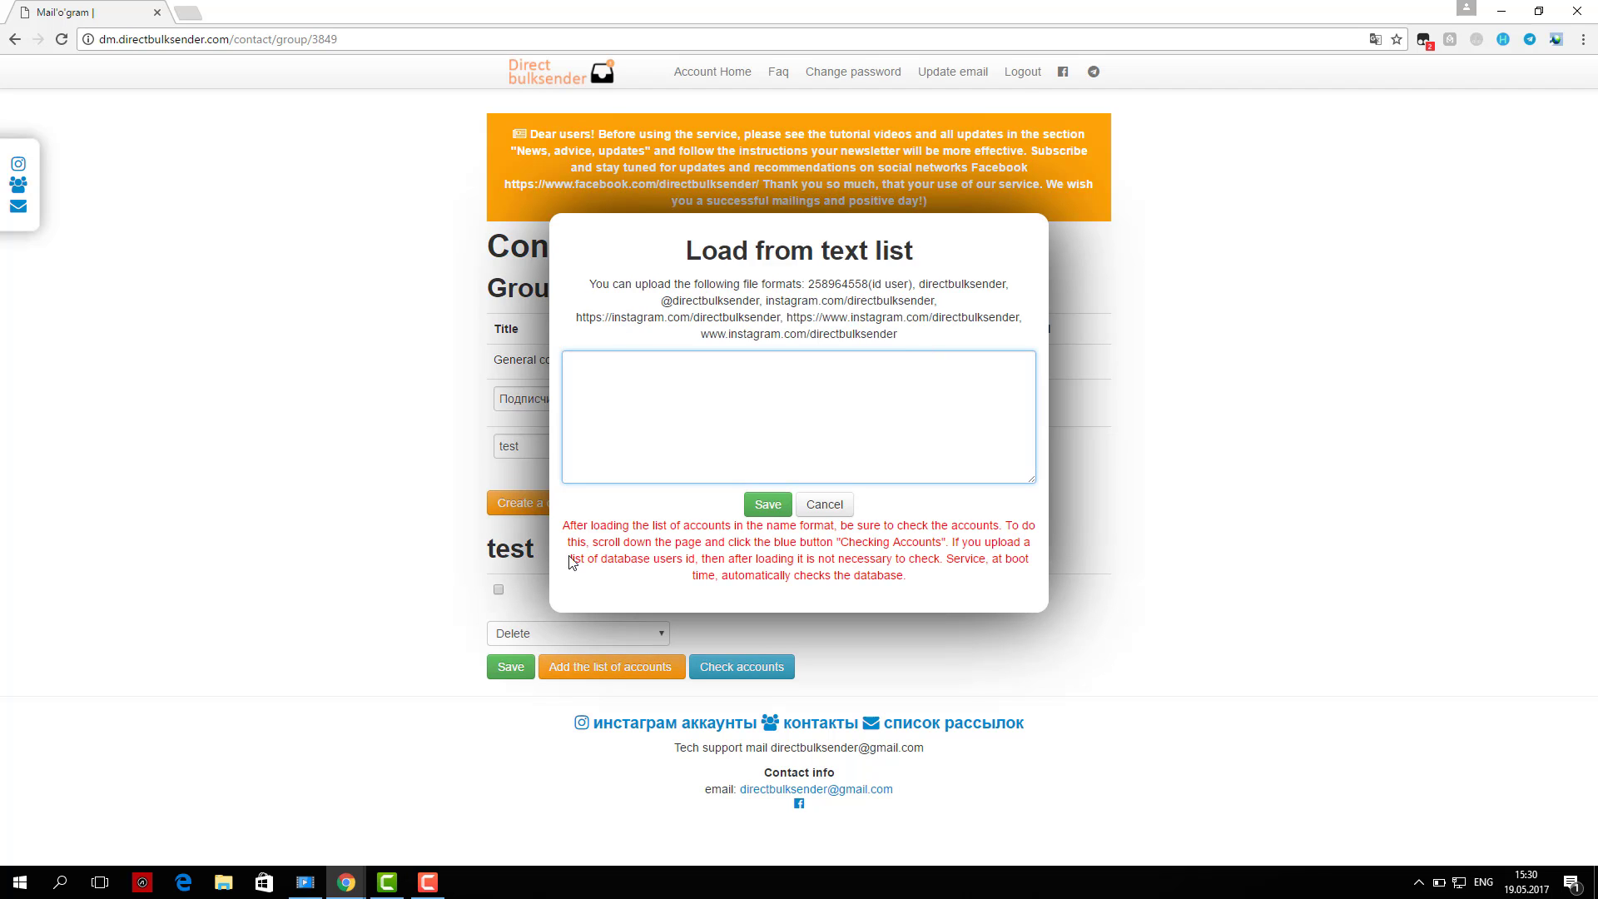
click(823, 505)
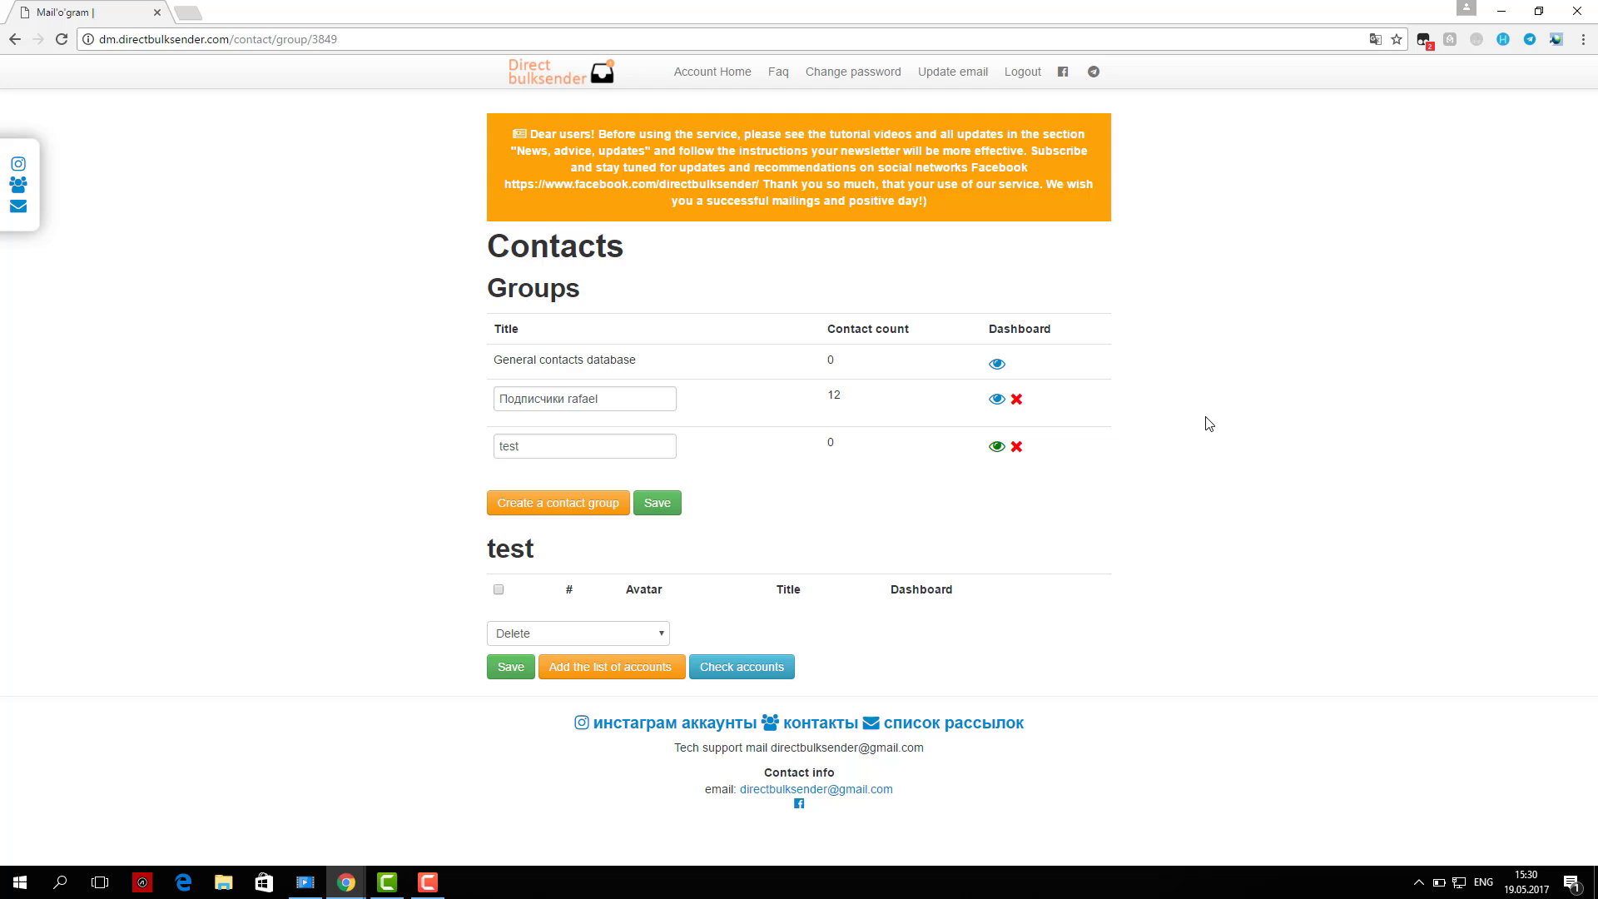
mouse_move(398, 540)
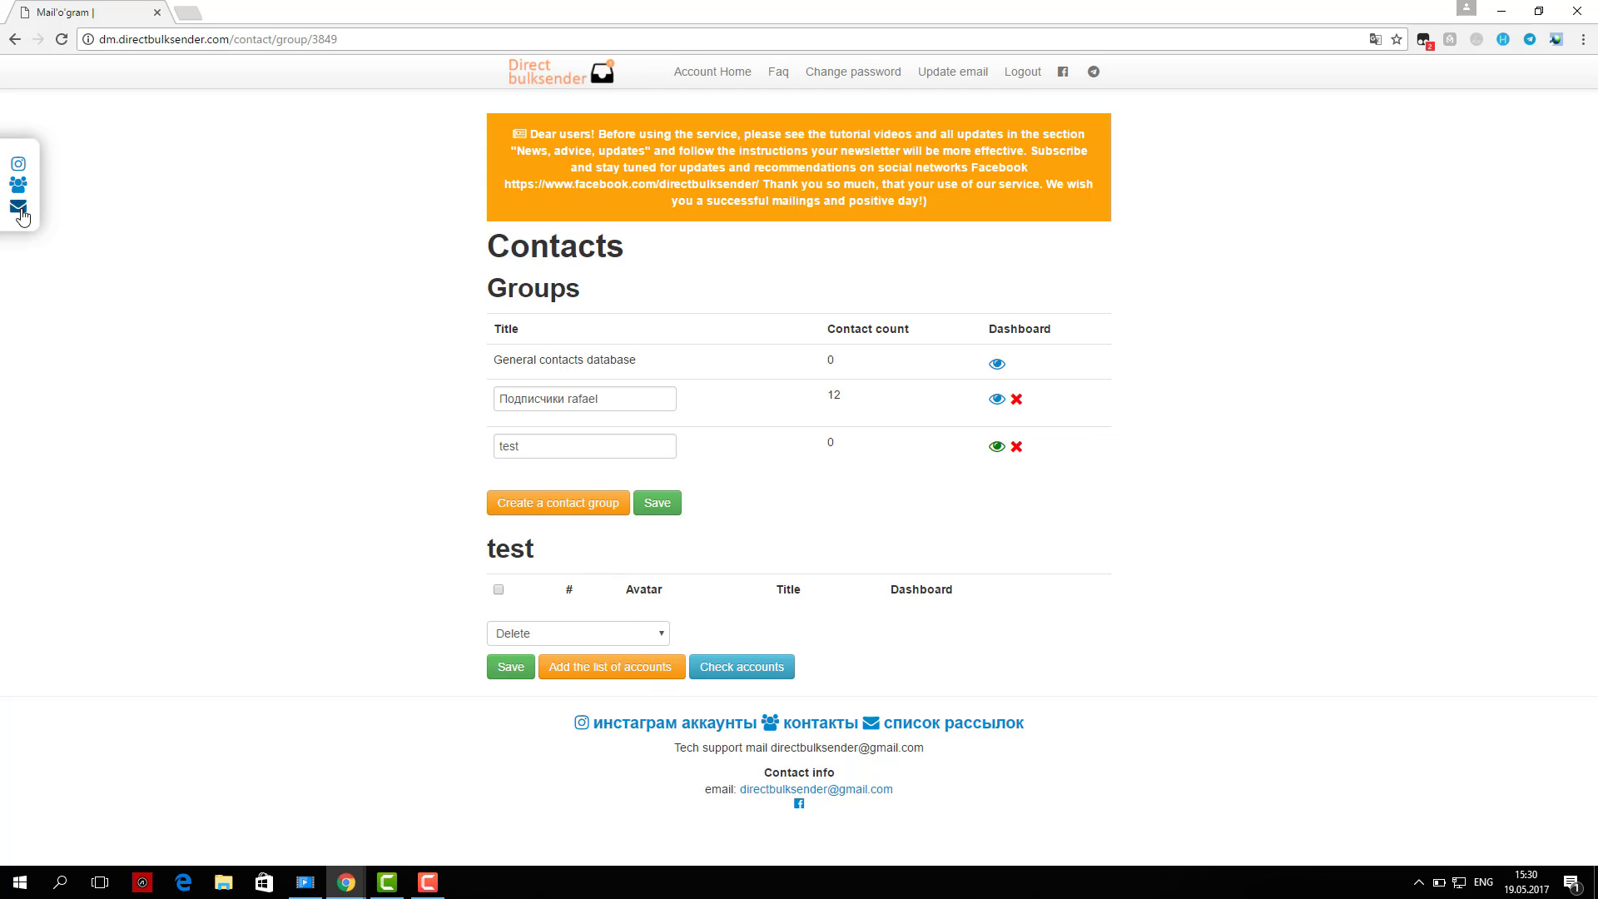
click(18, 208)
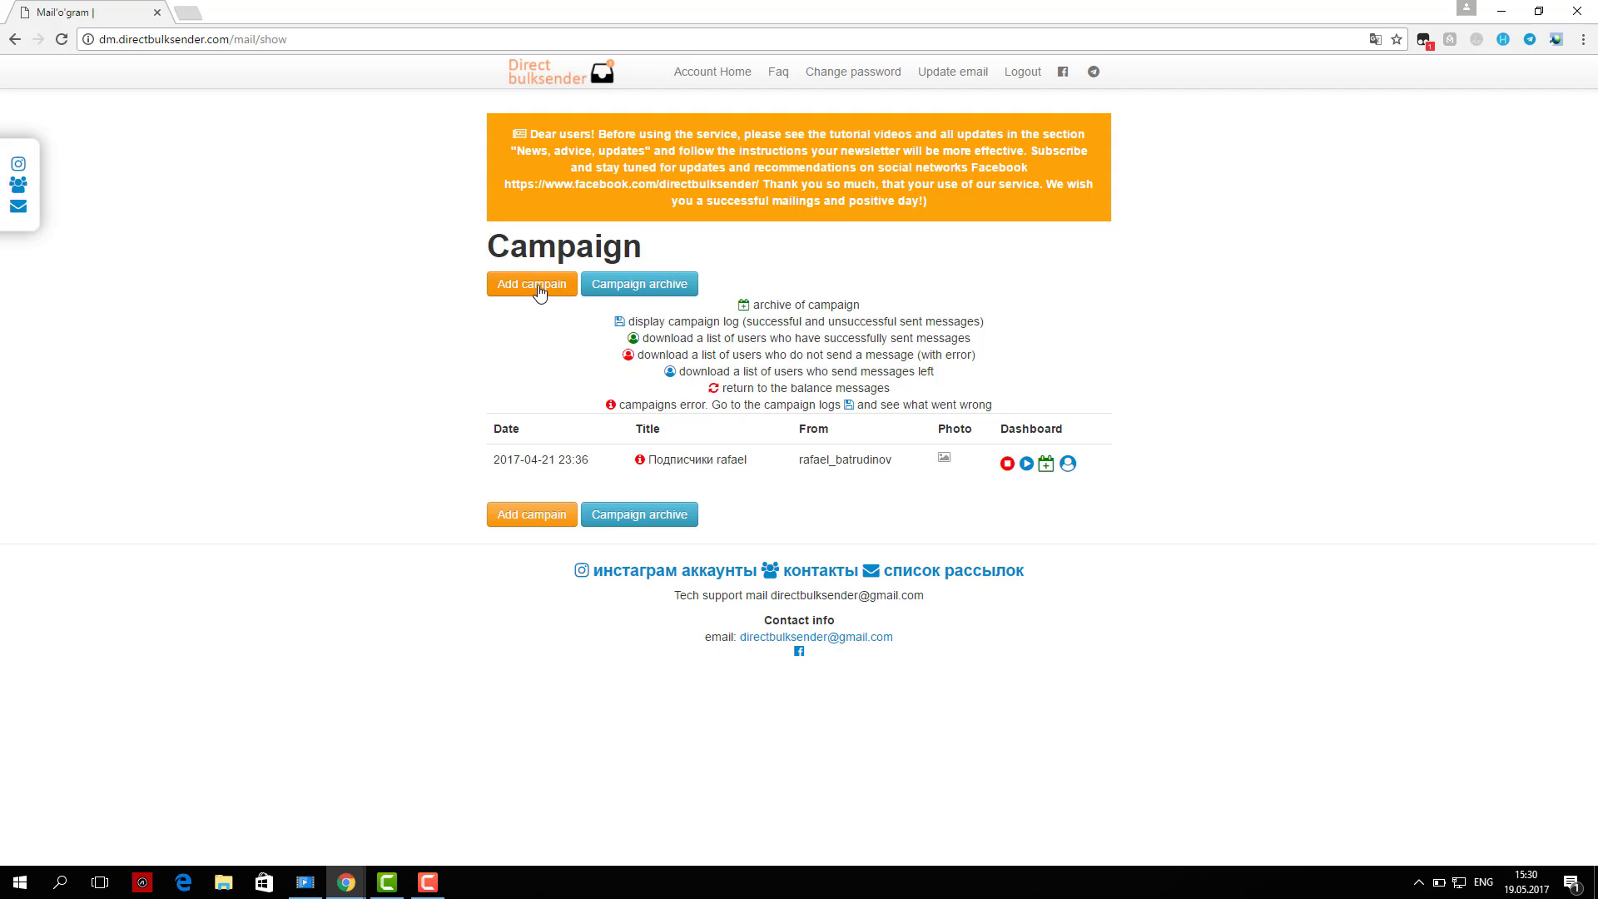
click(531, 285)
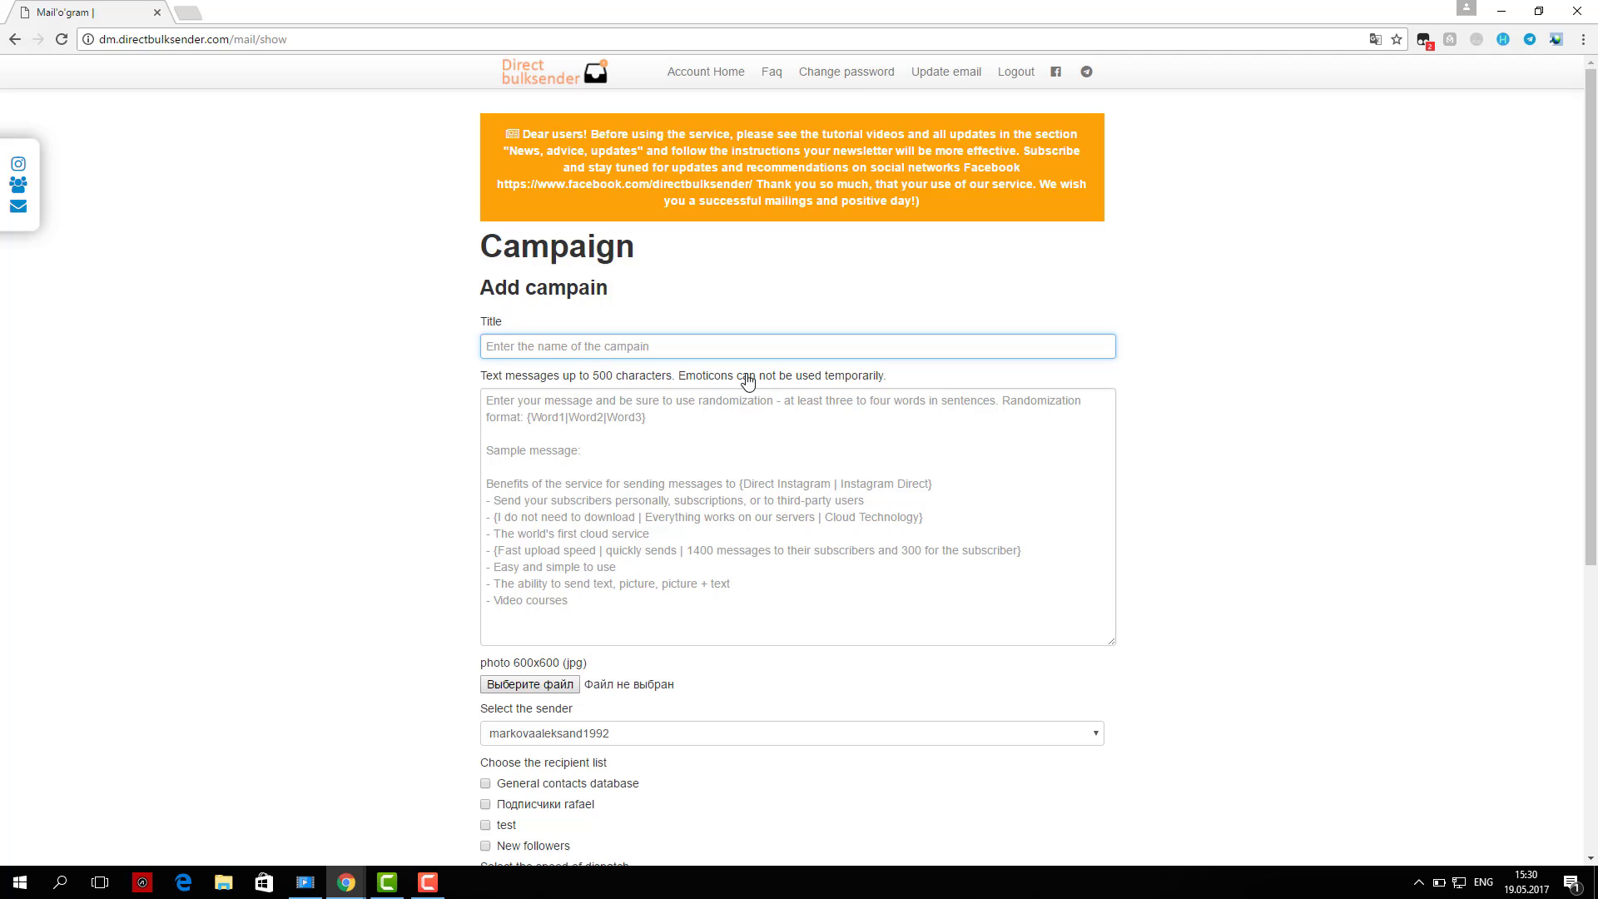
- Scroll the new campaign form and choose dispatch speed 12, one message per hour
scroll(down, 3)
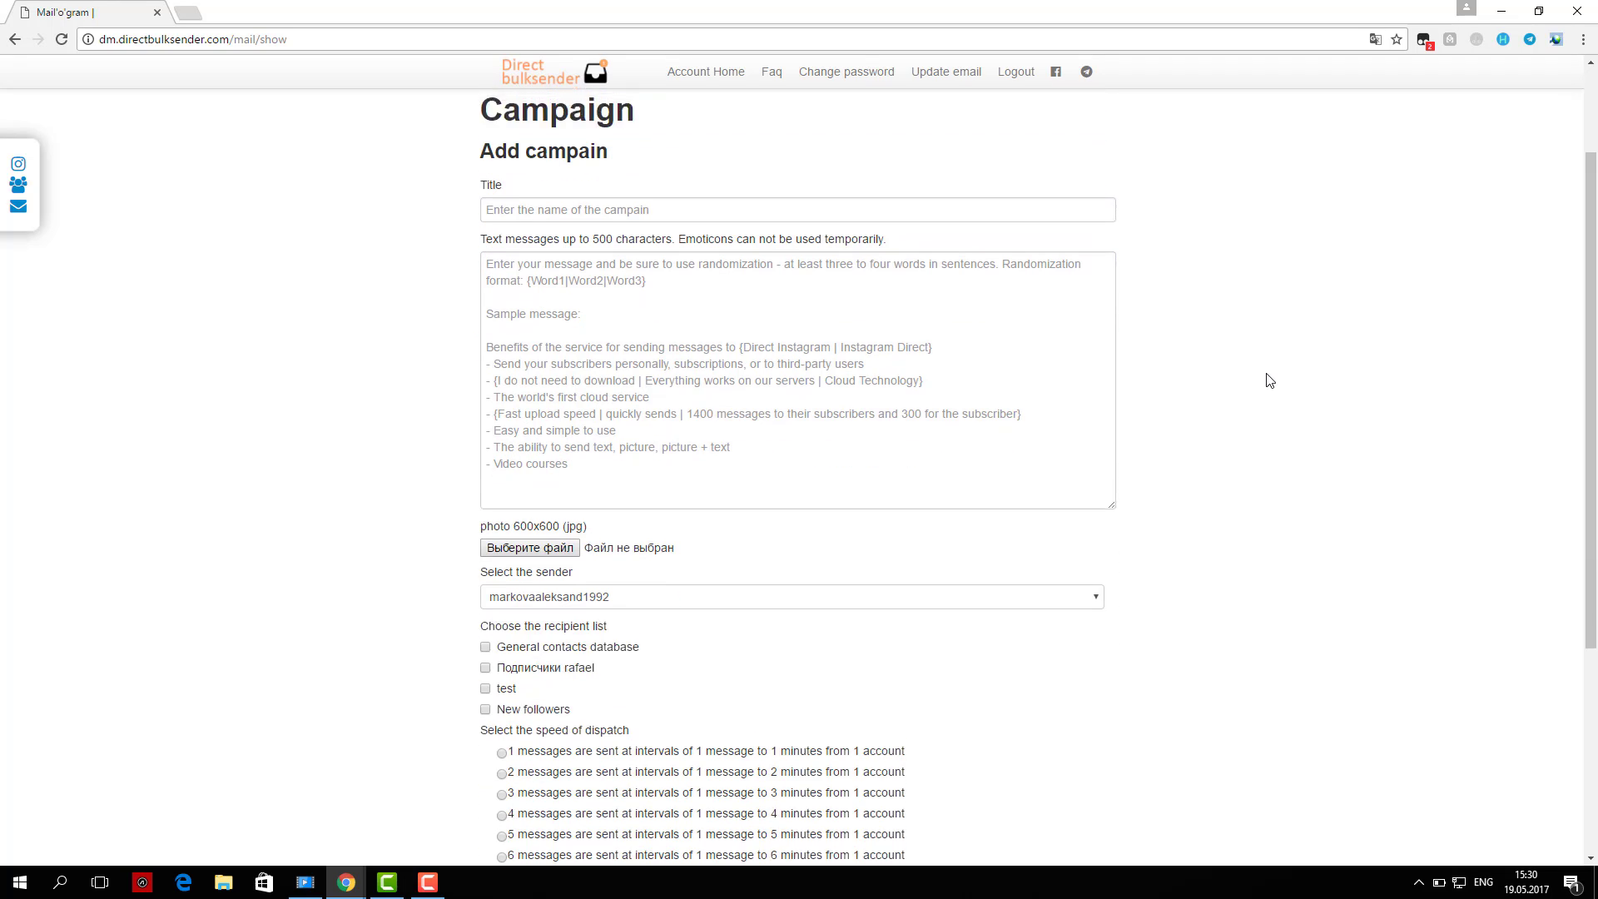
scroll(down, 3)
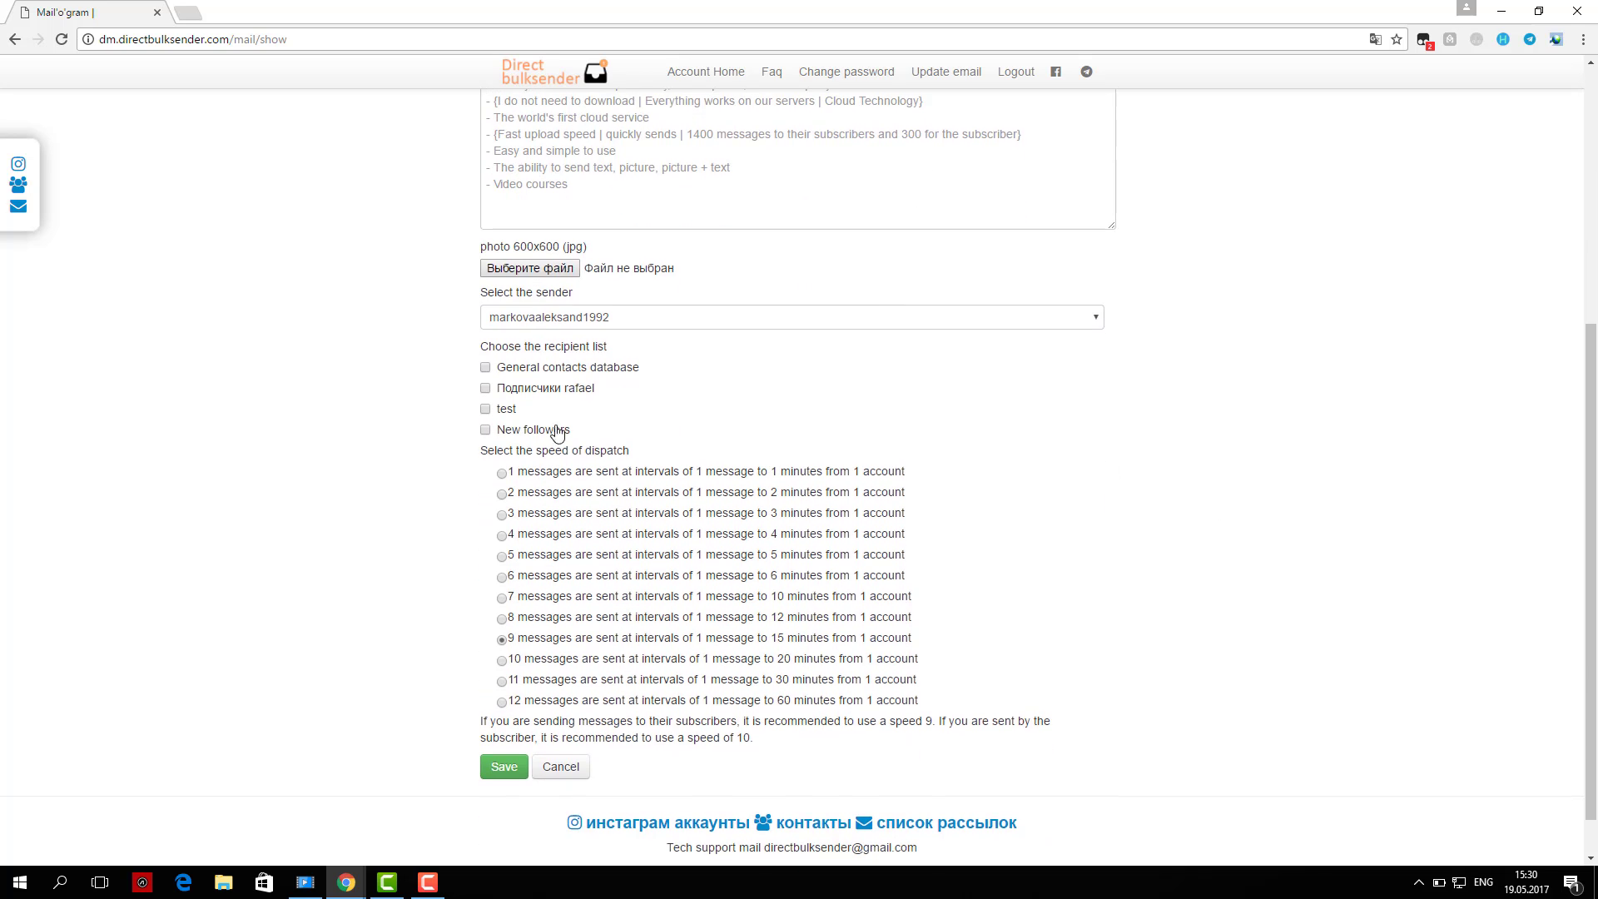
mouse_move(488, 440)
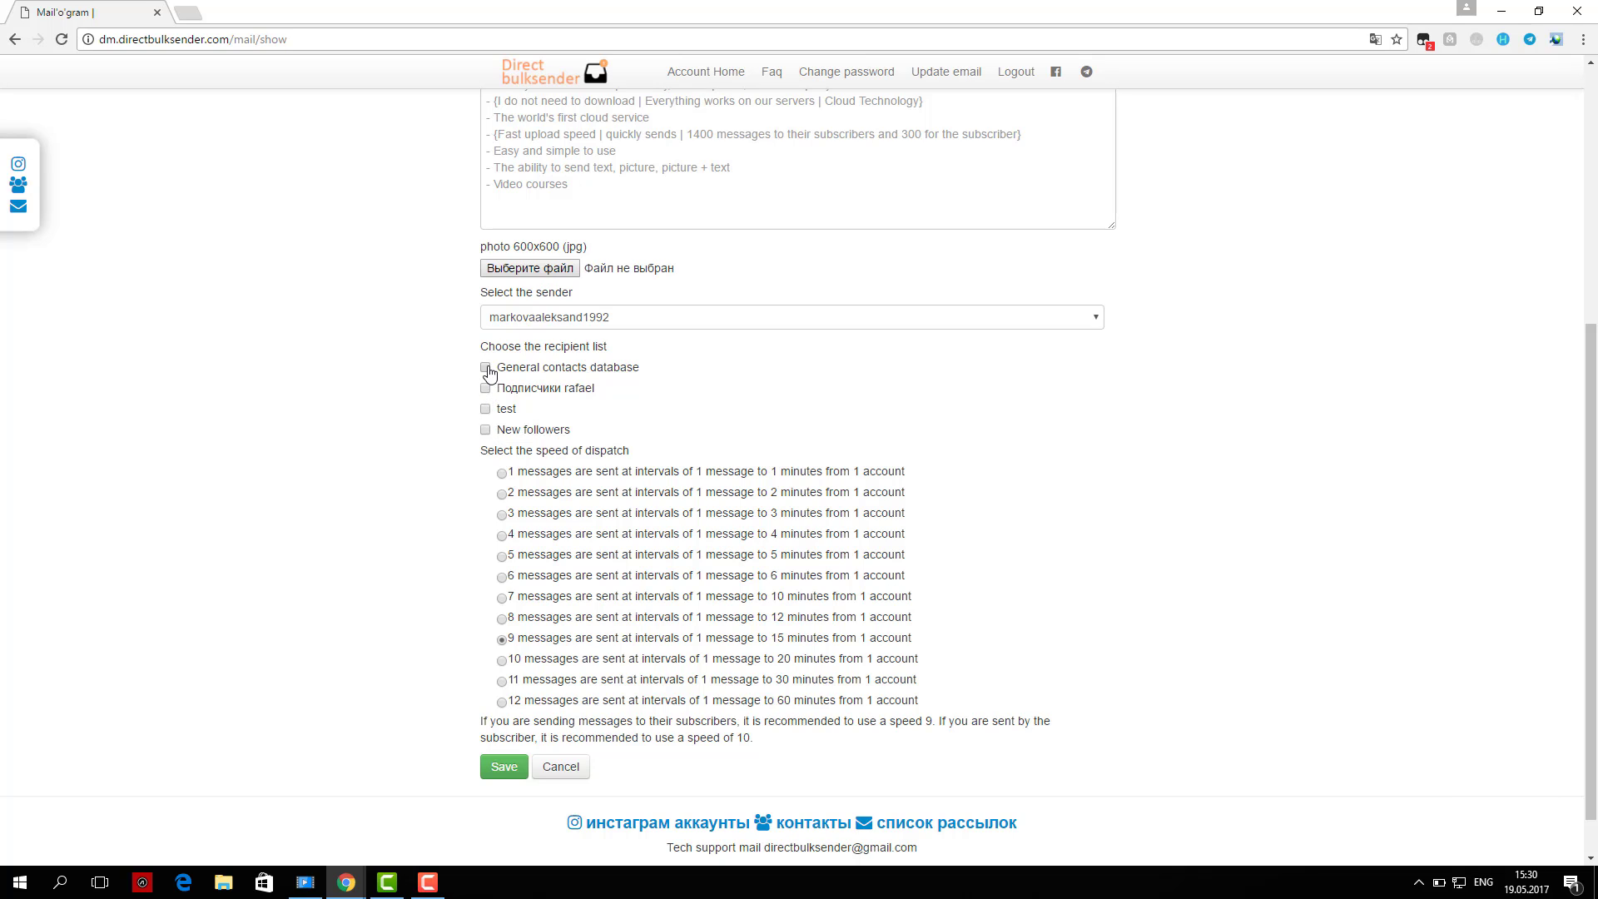
scroll(down, 3)
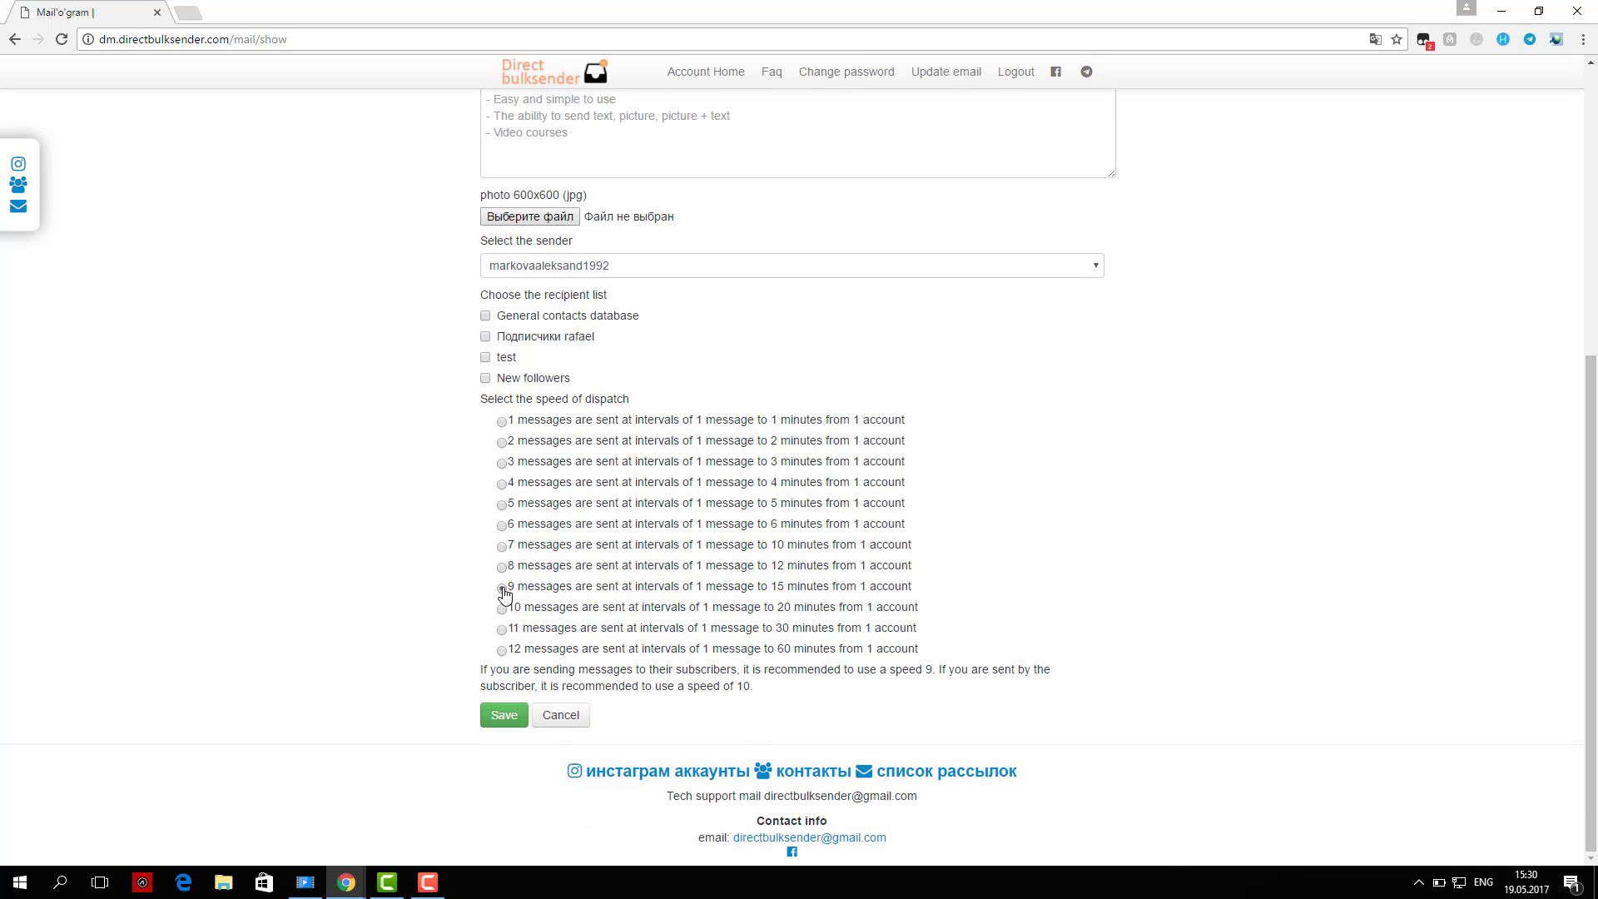
click(500, 650)
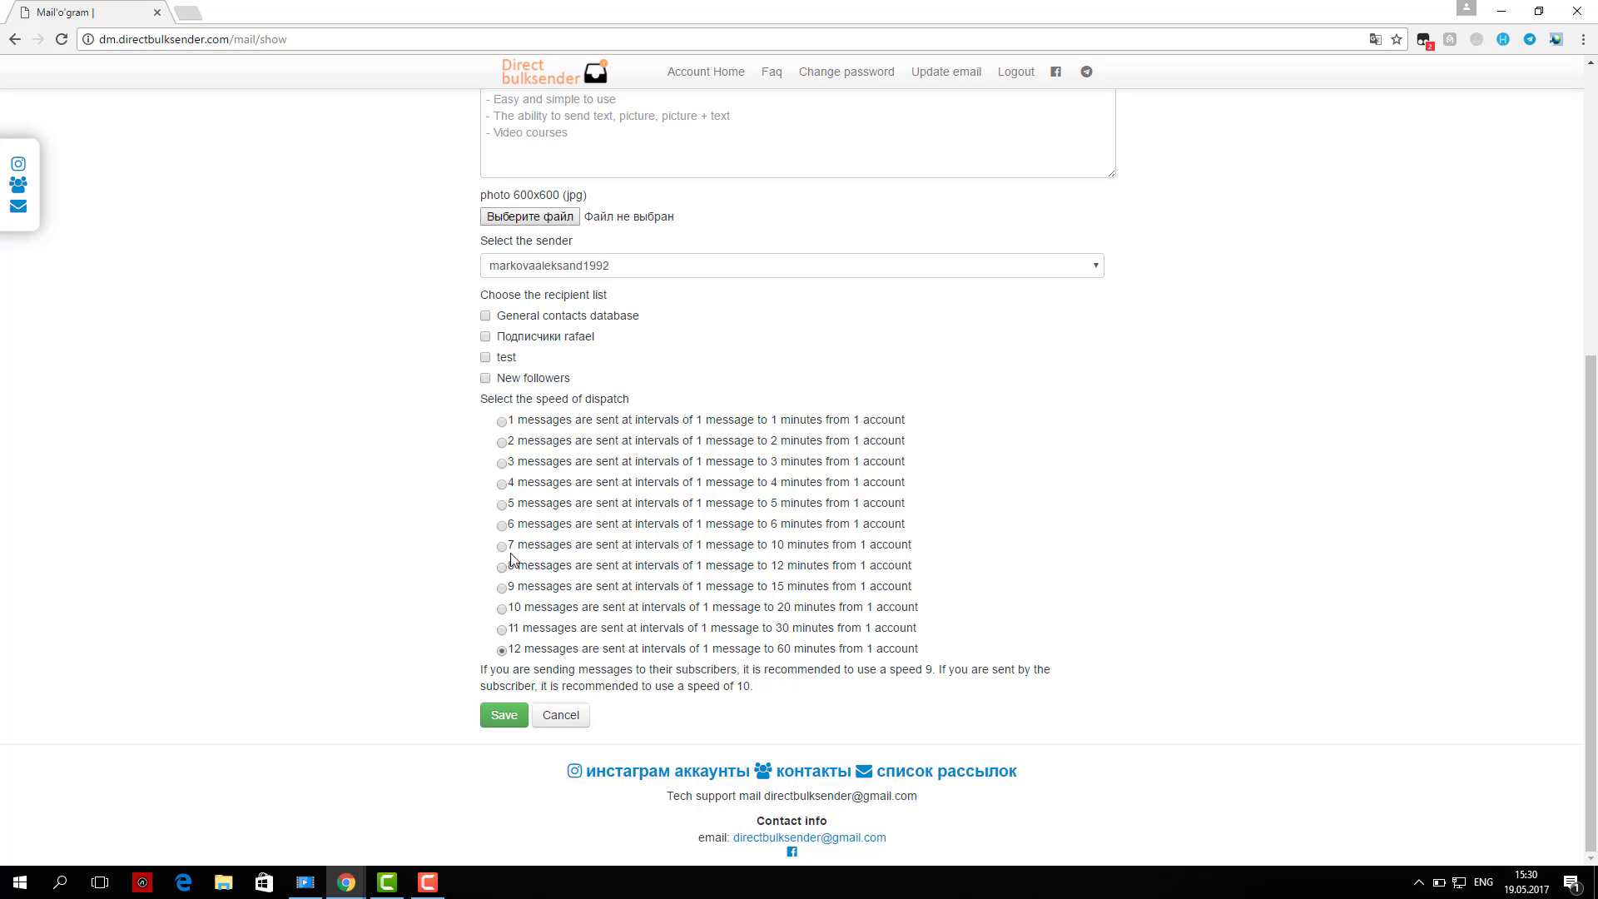
- Close the form and launch the existing subscribers campaign's mailing
click(500, 546)
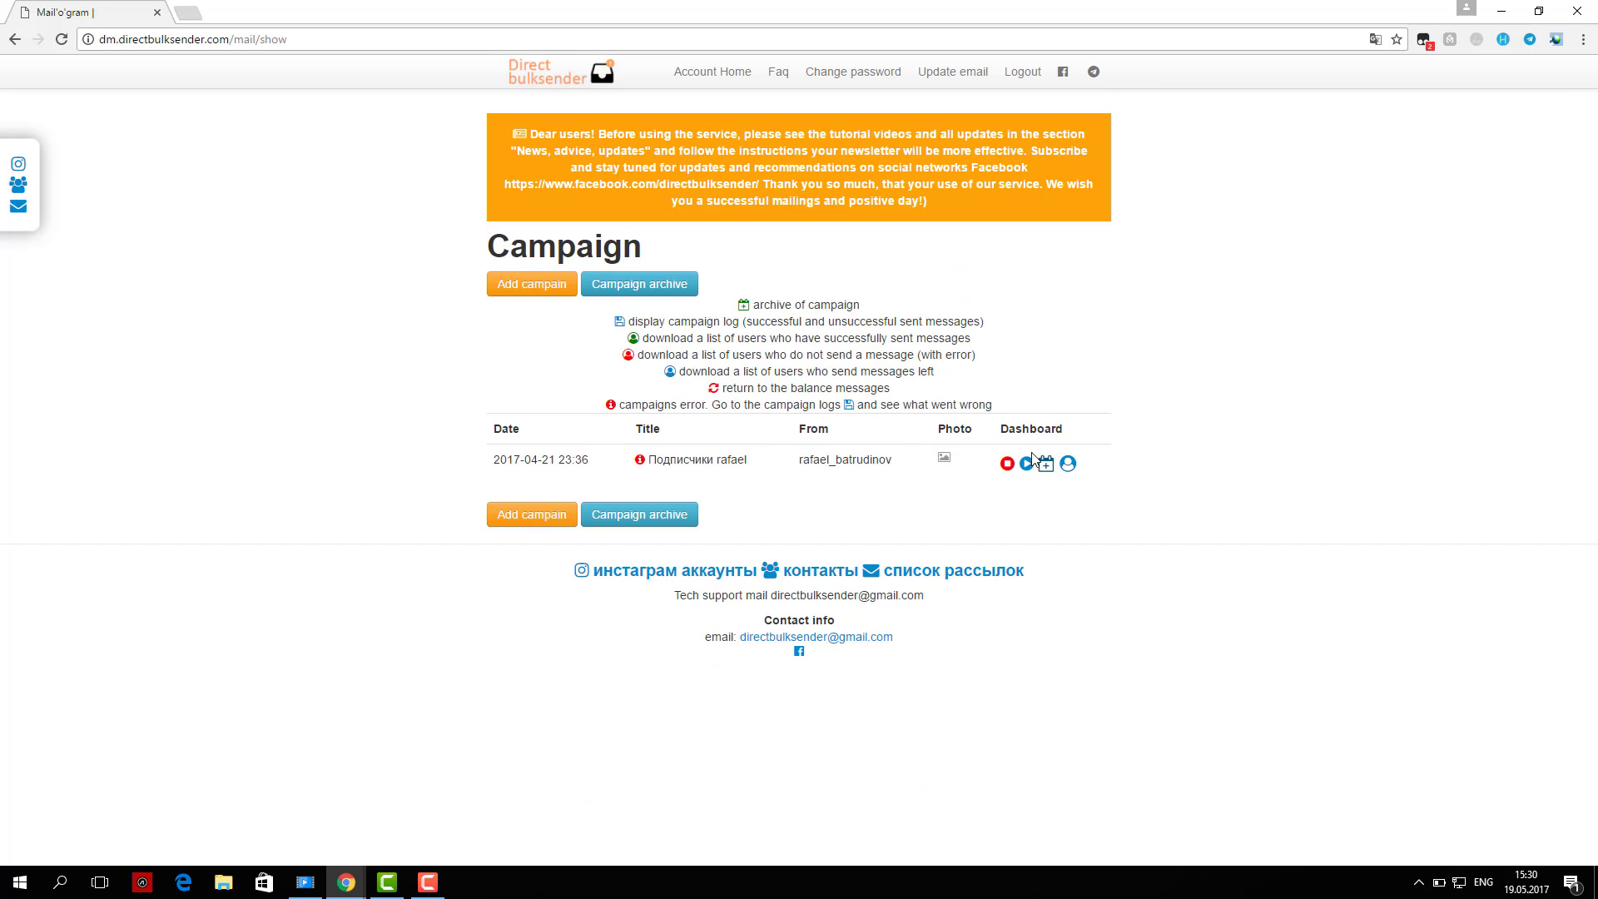
click(1020, 463)
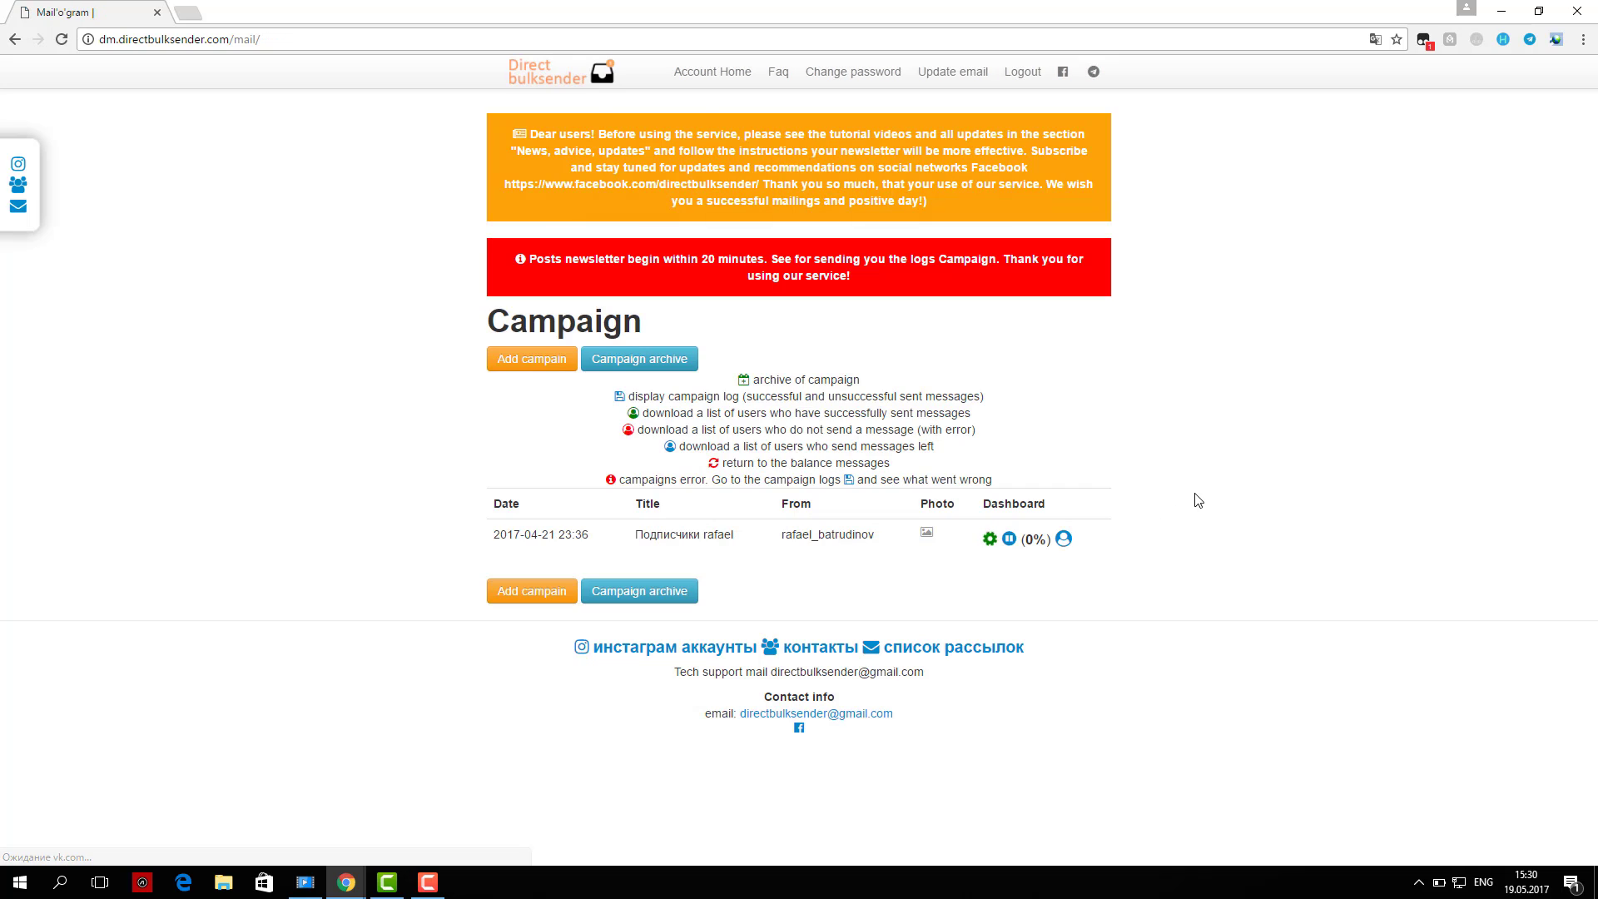